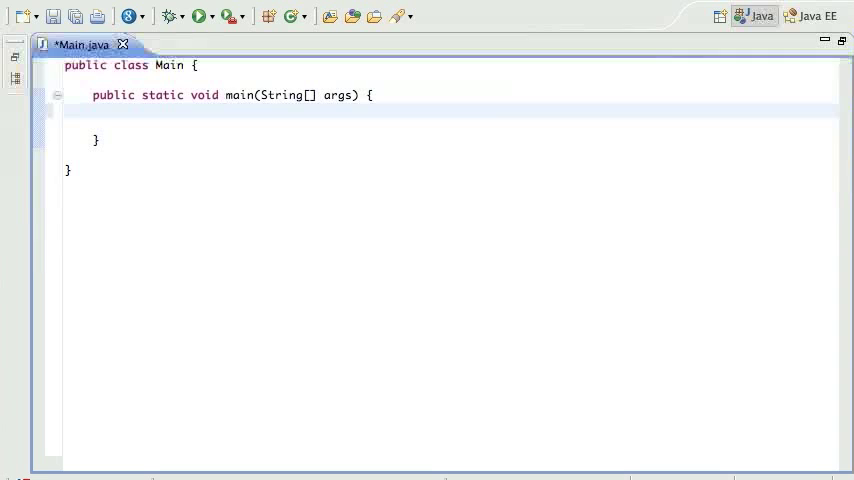
Add 'Scanner keyboard = new Scanner(System.in);' to main and import java.util.Scanner
{"action": "type", "text": "Sc"}
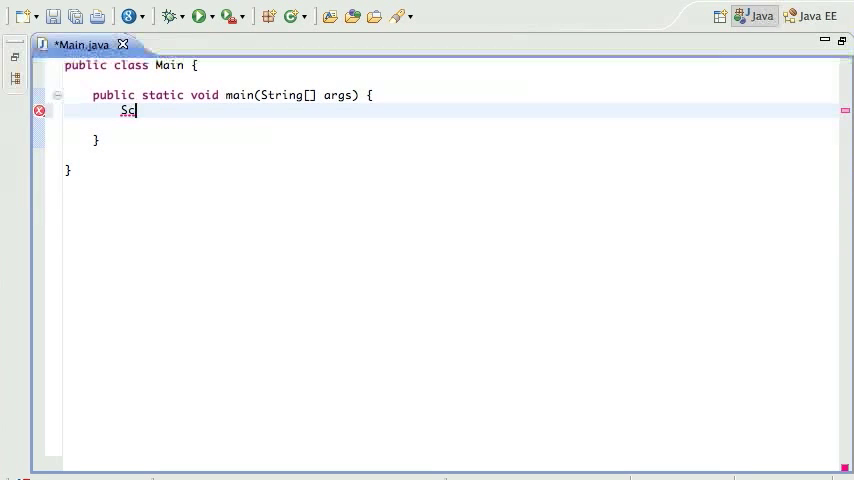
{"action": "type", "text": "canner"}
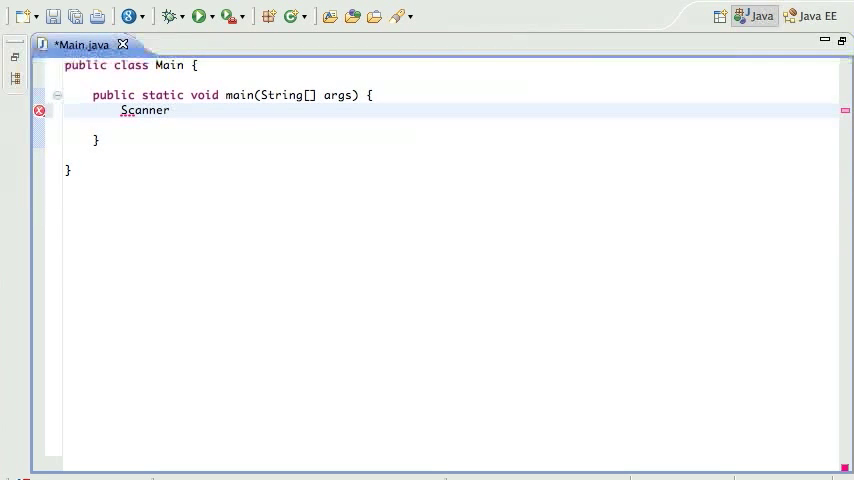
{"action": "type", "text": "keyboard ="}
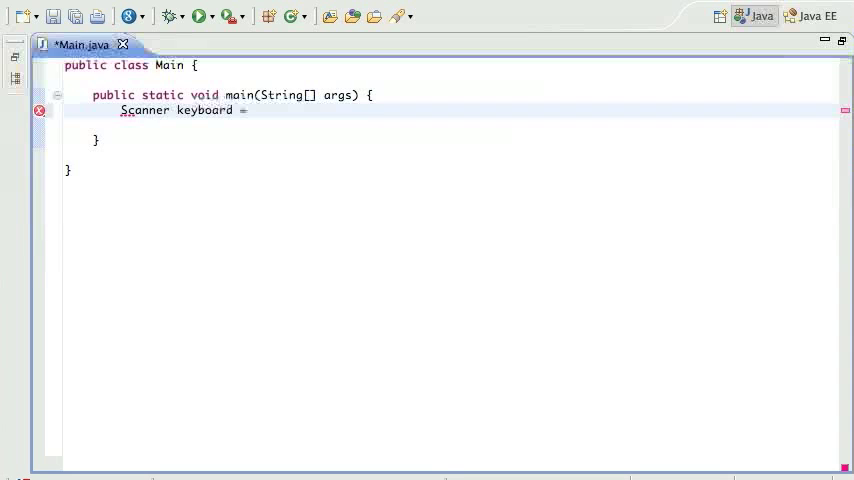
{"action": "type", "text": "new Scanner(S"}
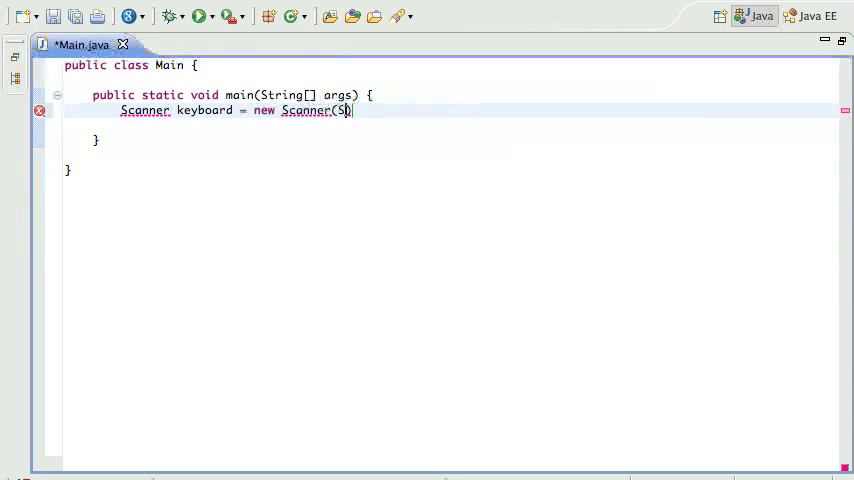
{"action": "type", "text": "ynst"}
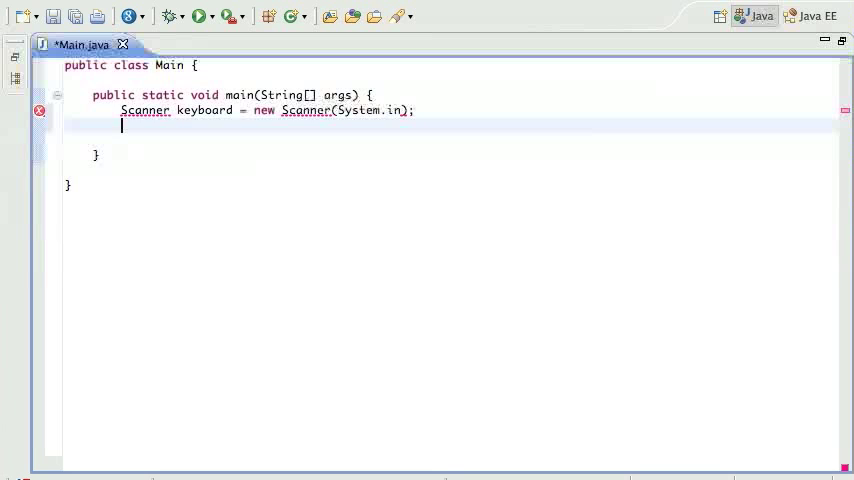
{"action": "left_click", "coordinate": [145, 110]}
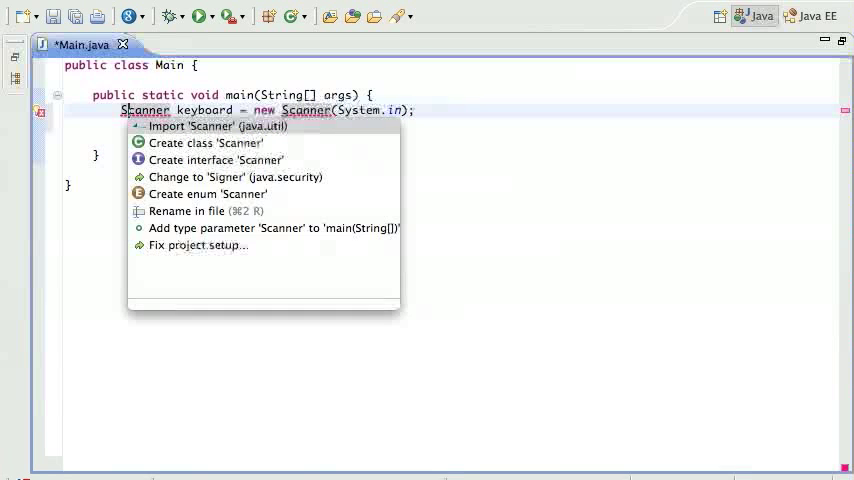
{"action": "left_click", "coordinate": [216, 126]}
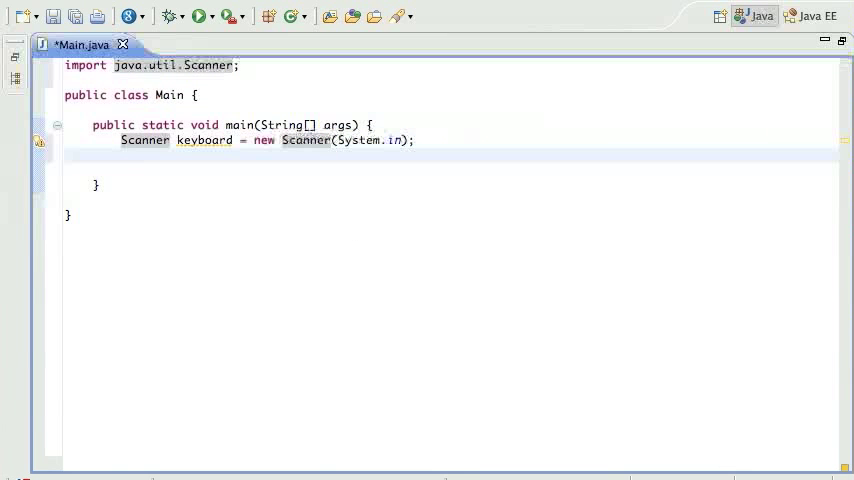
Read an integer with 'int x = keyboard.nextInt();'
{"action": "type", "text": "int x"}
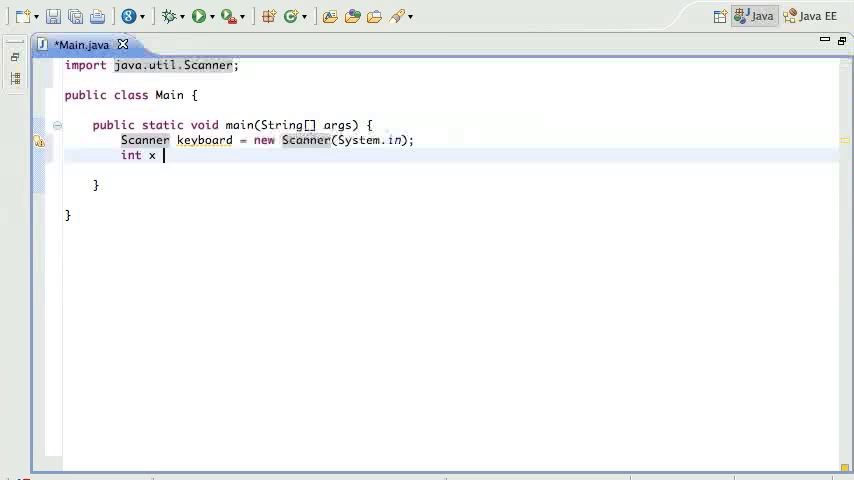
{"action": "type", "text": "= keyboard"}
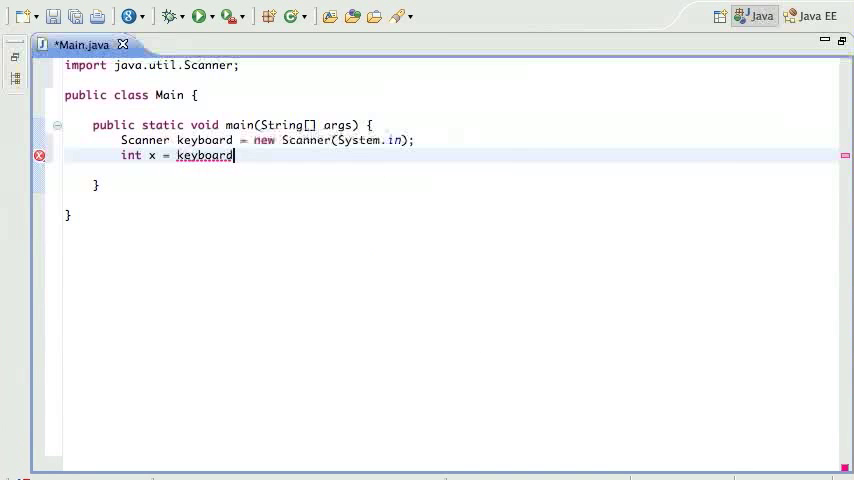
{"action": "type", "text": ".get"}
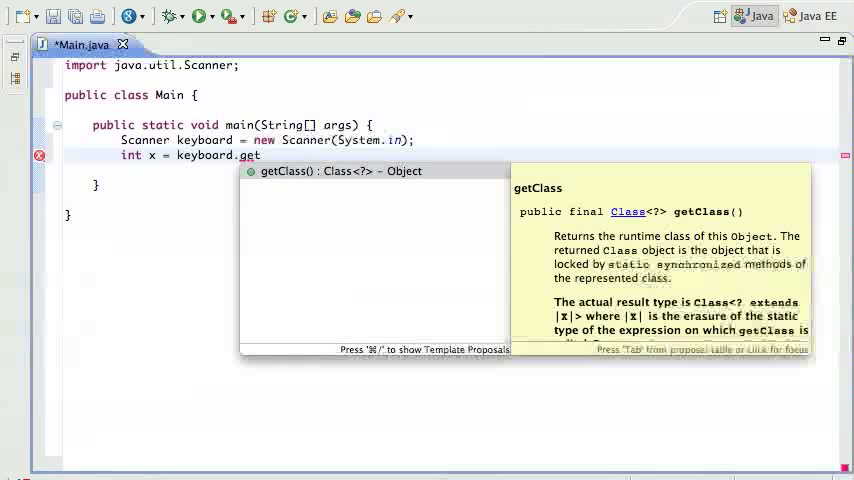
{"action": "type", "text": "nextInt();"}
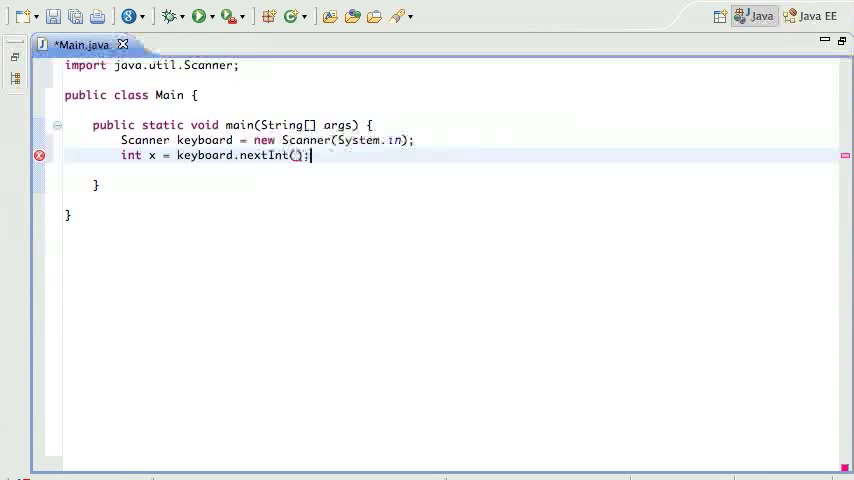
Print 'Enter number:' before the read and 'You typed in ' + x after it
{"action": "type", "text": "sysout"}
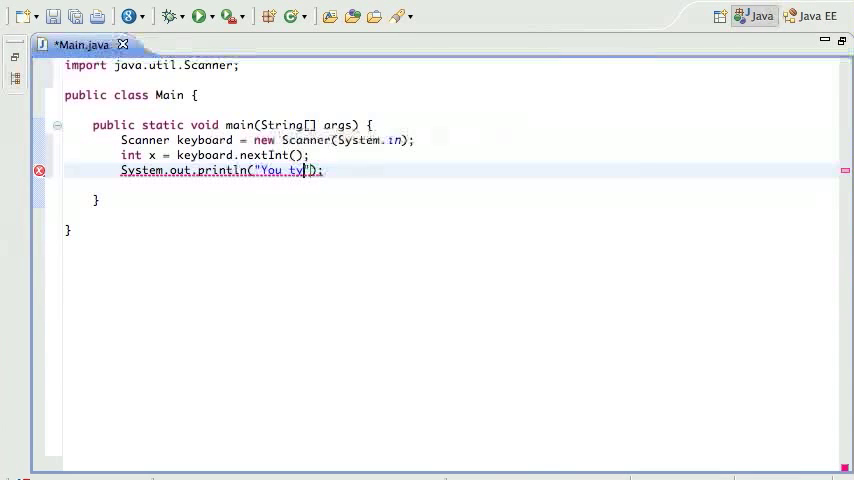
{"action": "type", "text": "ped in"}
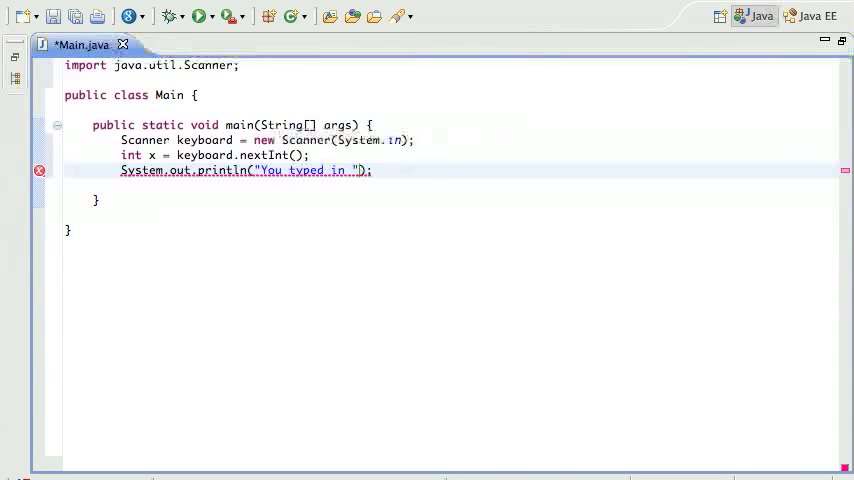
{"action": "type", "text": "+ x"}
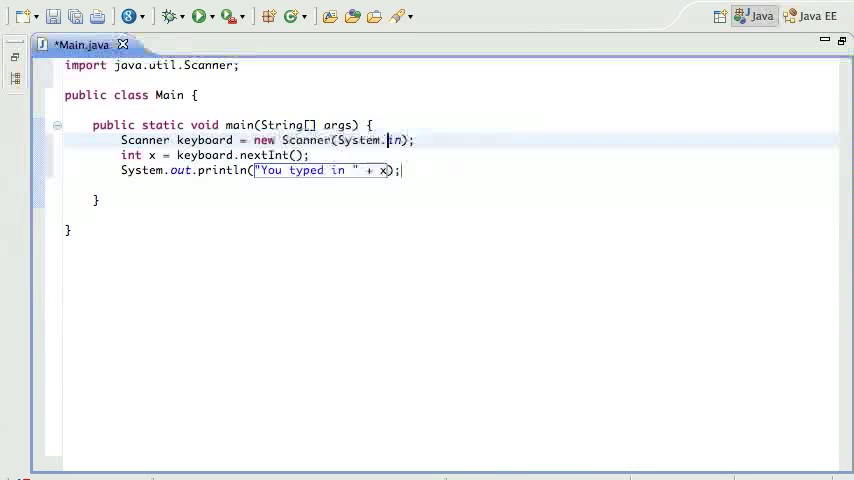
{"action": "type", "text": "sysout"}
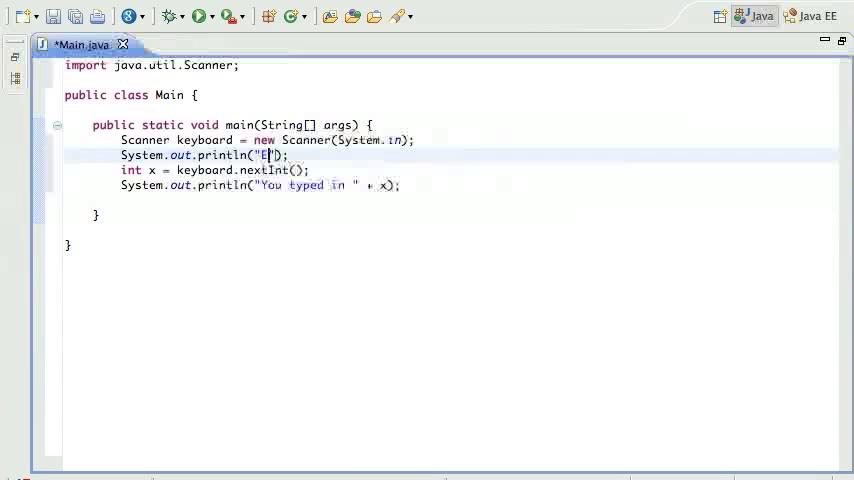
{"action": "type", "text": "nter number:"}
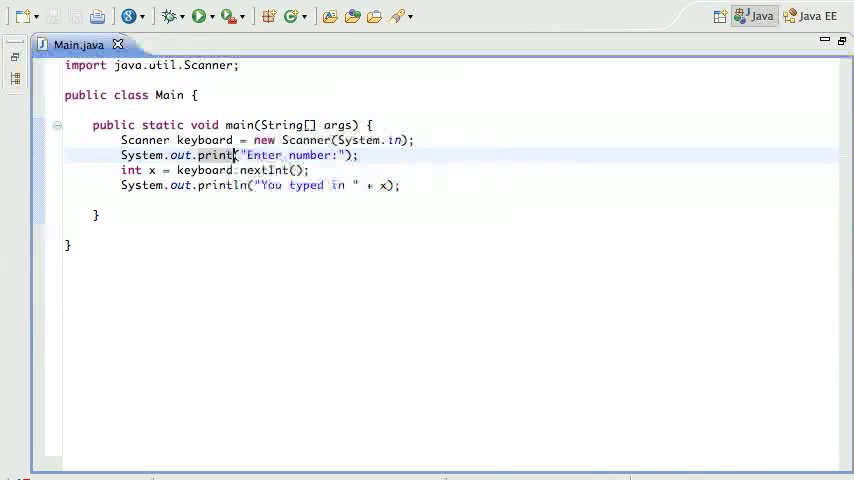
Run Main and enter 98989 at the prompt
{"action": "left_click", "coordinate": [204, 17]}
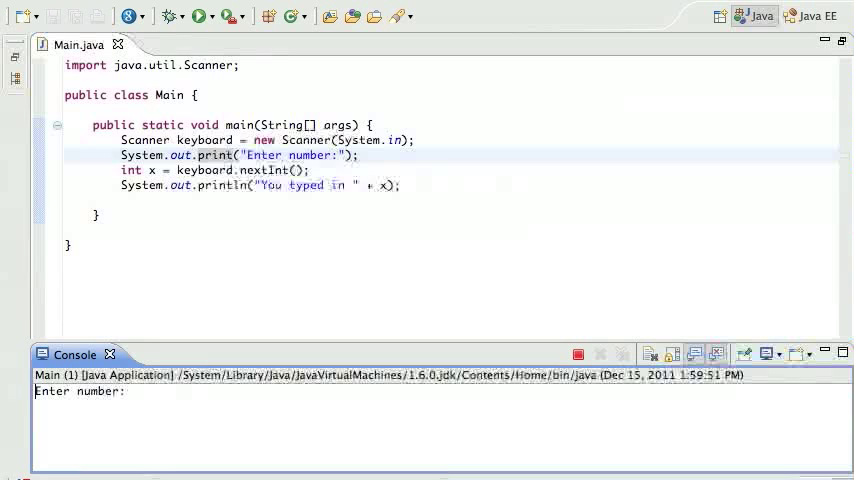
{"action": "type", "text": "98989"}
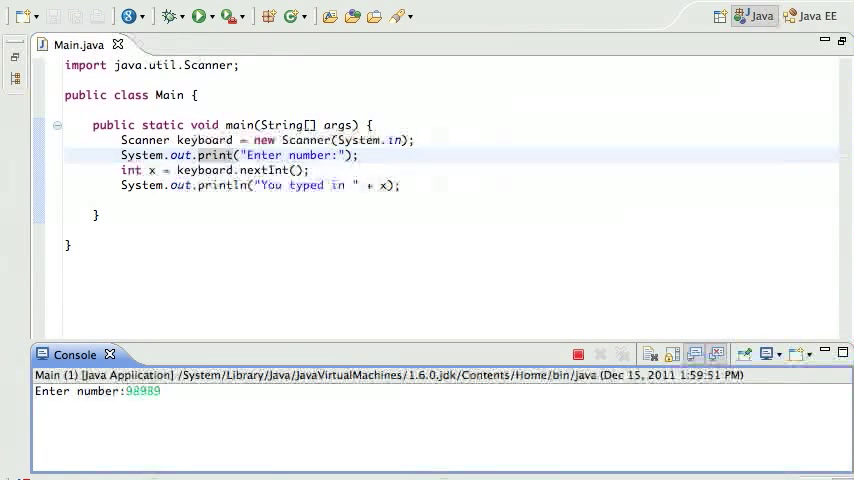
{"action": "key", "text": "Return"}
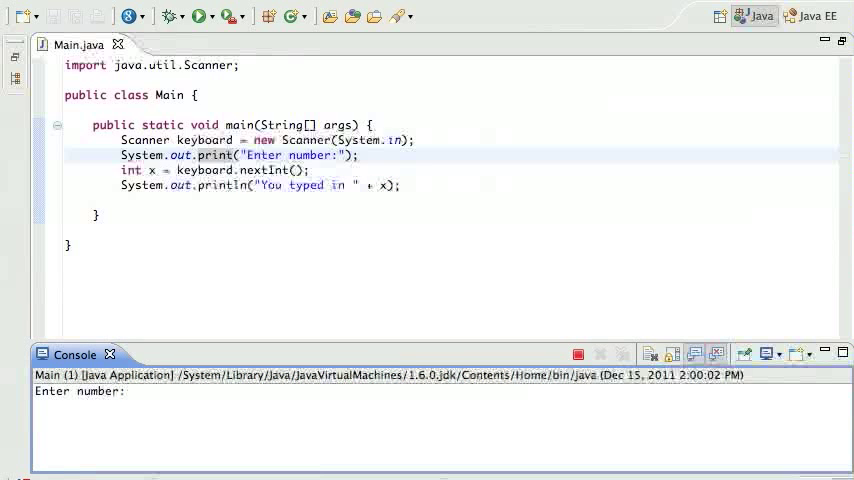
Enter 'five' at the prompt, triggering an InputMismatchException
{"action": "type", "text": "five"}
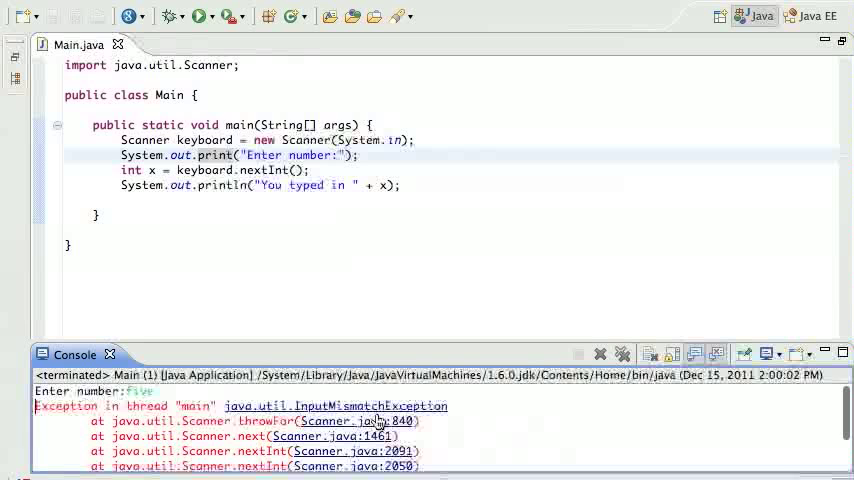
{"action": "mouse_move", "coordinate": [471, 410]}
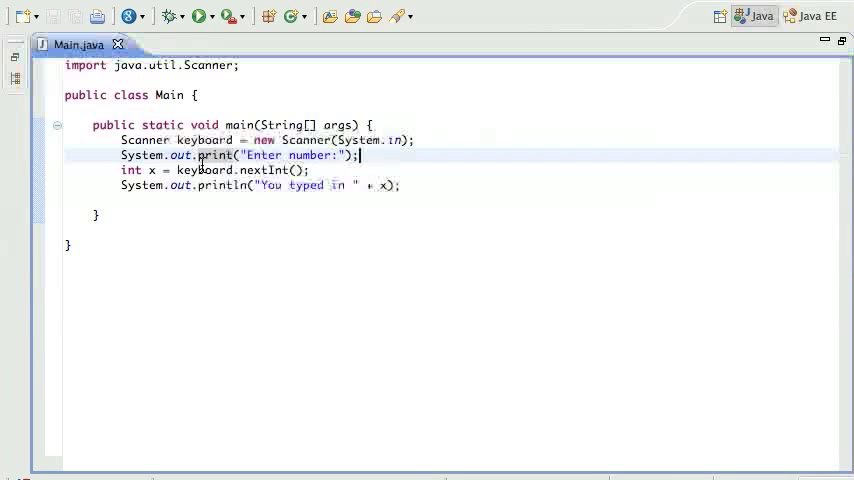
{"action": "mouse_move", "coordinate": [268, 170]}
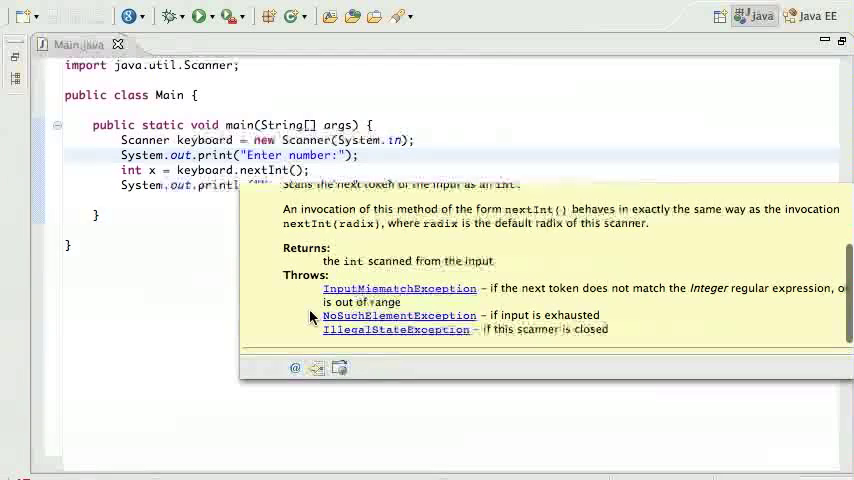
{"action": "mouse_move", "coordinate": [355, 298]}
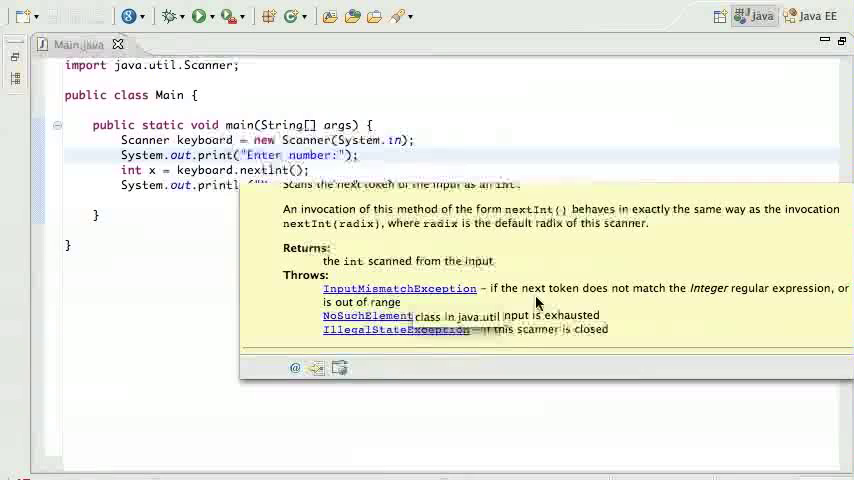
{"action": "mouse_move", "coordinate": [601, 303]}
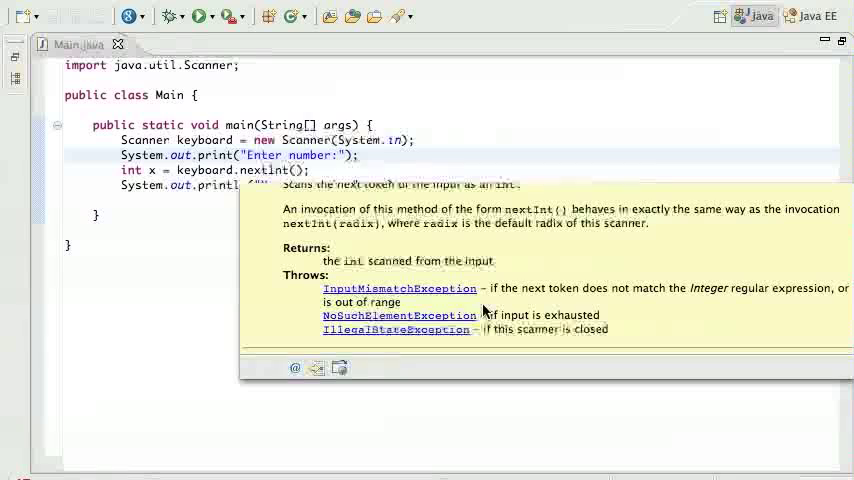
{"action": "mouse_move", "coordinate": [500, 303]}
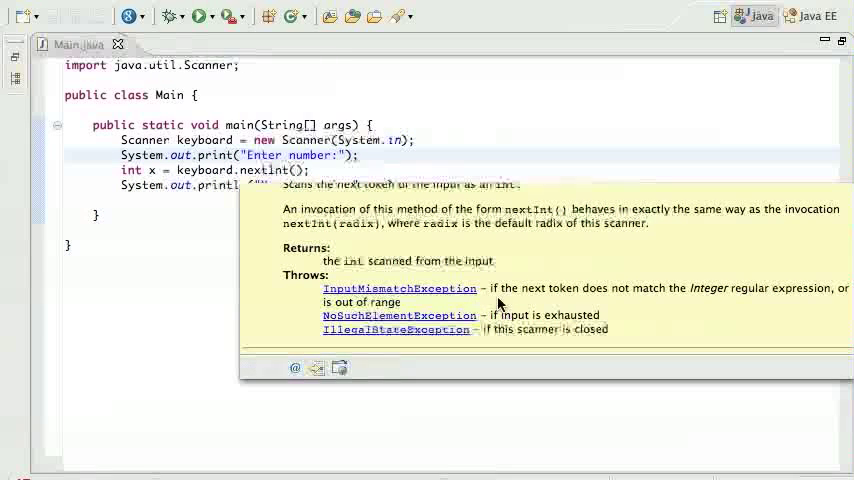
{"action": "mouse_move", "coordinate": [507, 303]}
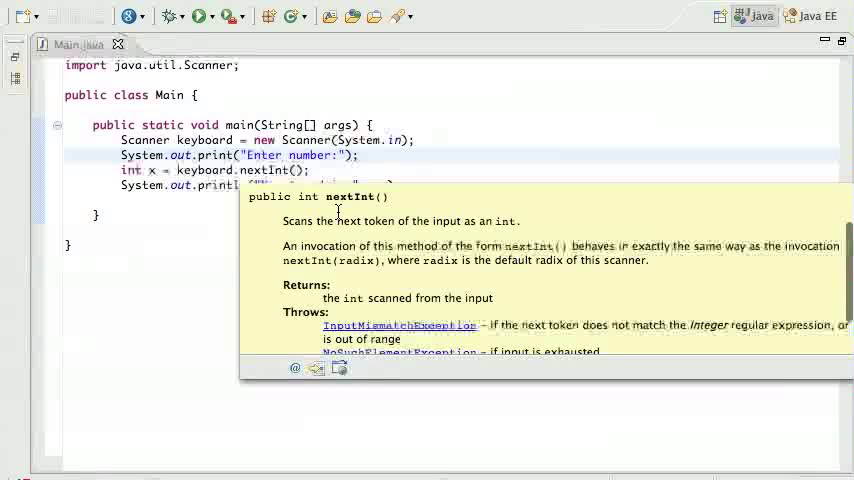
{"action": "mouse_move", "coordinate": [550, 277]}
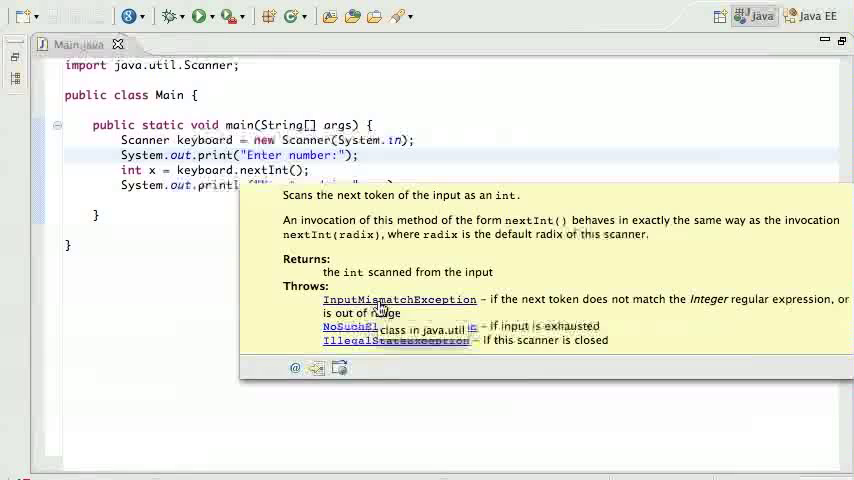
{"action": "mouse_move", "coordinate": [298, 300]}
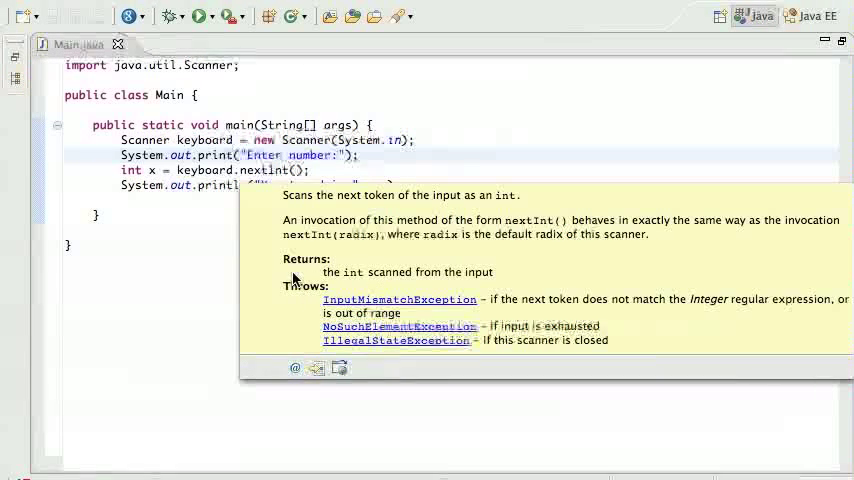
{"action": "mouse_move", "coordinate": [311, 256]}
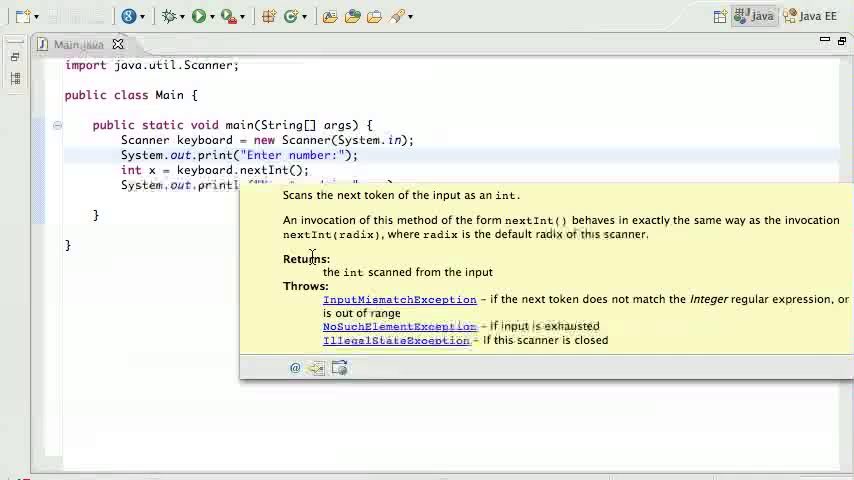
{"action": "mouse_move", "coordinate": [348, 268]}
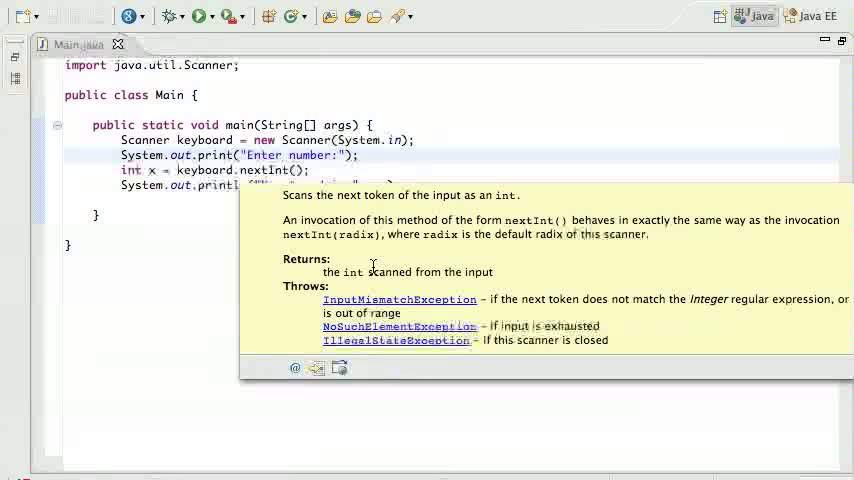
{"action": "mouse_move", "coordinate": [302, 302]}
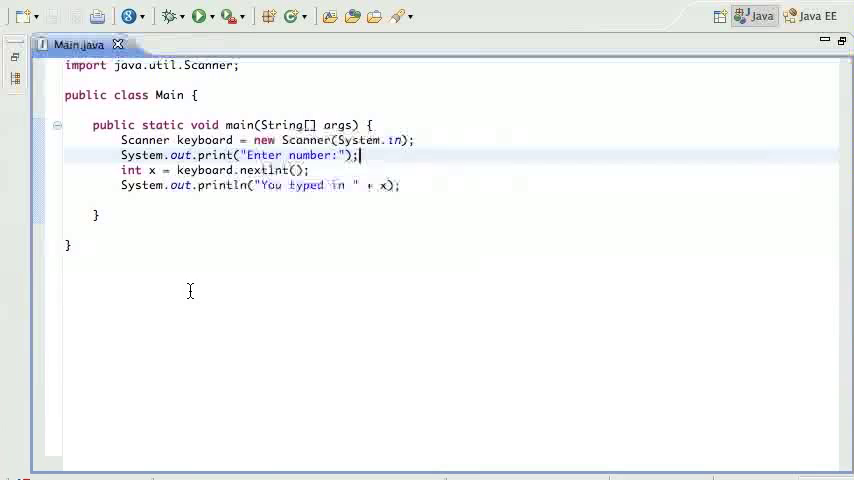
Surround the nextInt read and x println with a try/catch via Source menu
{"action": "left_click", "coordinate": [215, 170]}
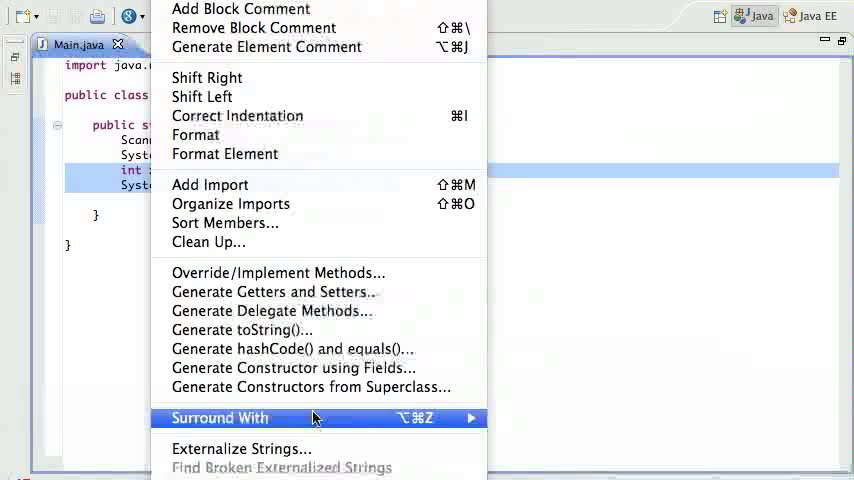
{"action": "mouse_move", "coordinate": [463, 431]}
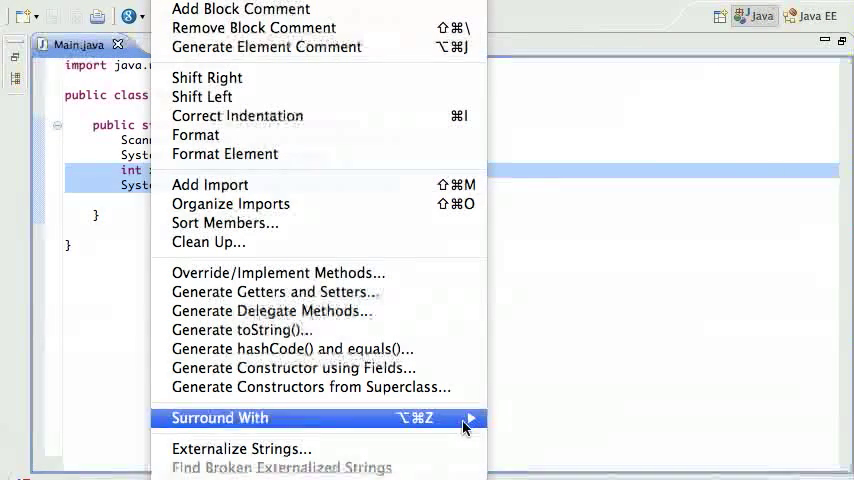
{"action": "left_click", "coordinate": [220, 418]}
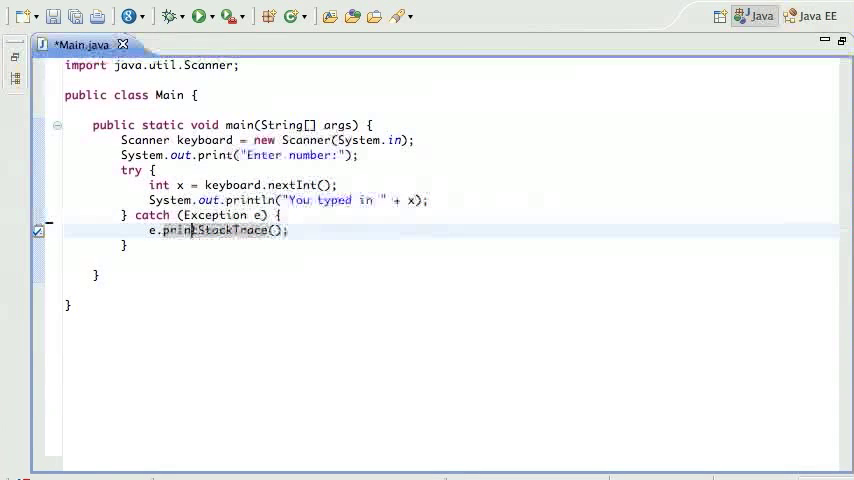
{"action": "mouse_move", "coordinate": [205, 236]}
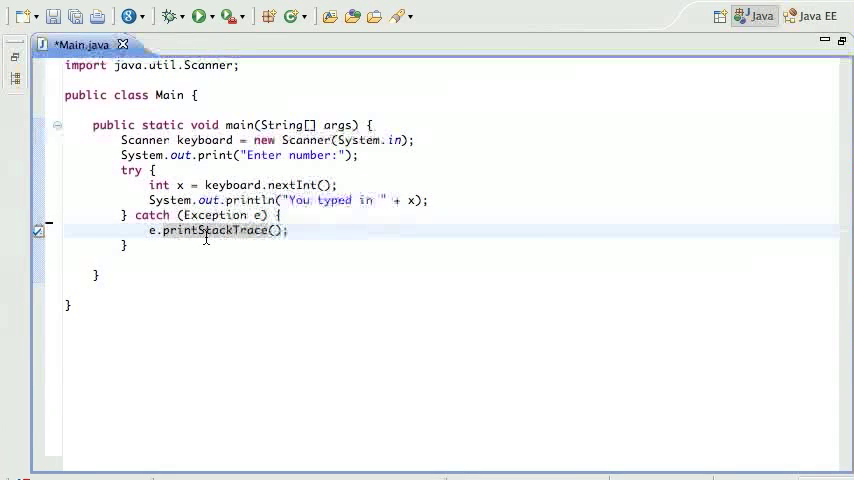
{"action": "mouse_move", "coordinate": [210, 230]}
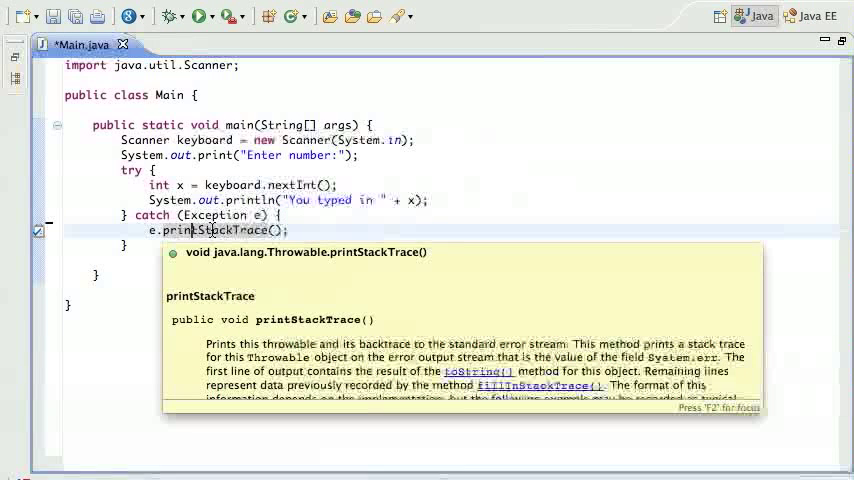
Dismiss the documentation popup, save Main.java, and run the program
{"action": "key", "text": "Escape"}
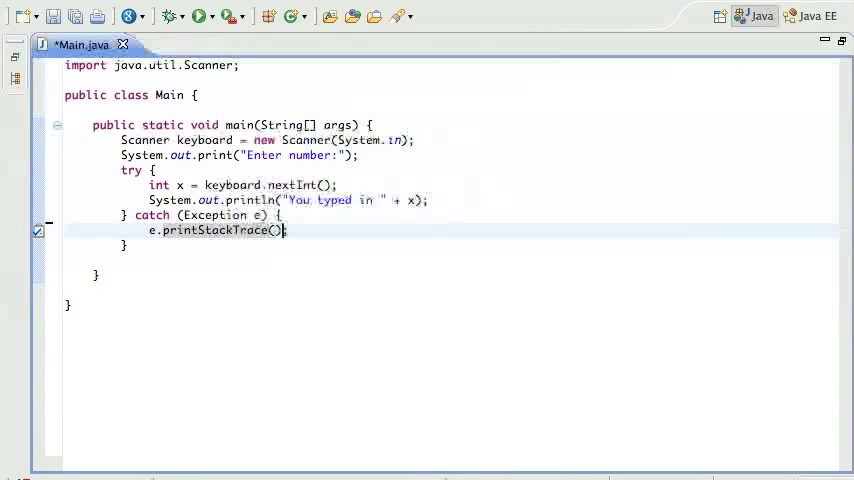
{"action": "key", "text": "ctrl+s"}
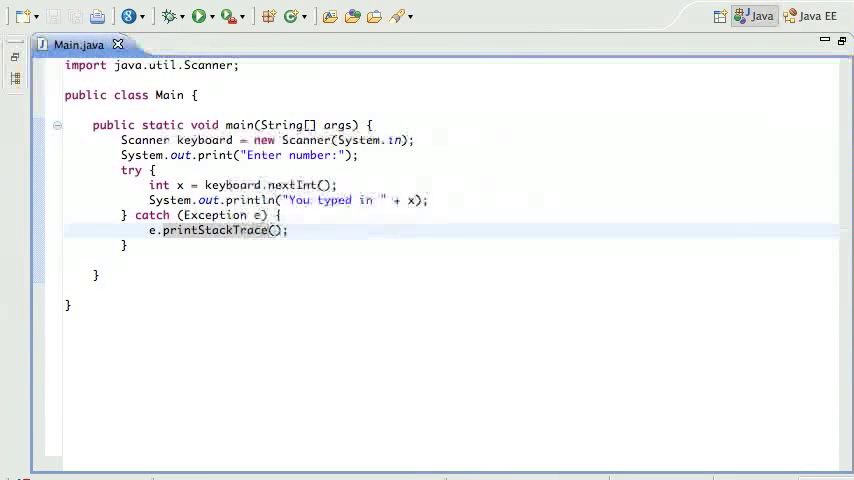
{"action": "left_click", "coordinate": [205, 16]}
{"action": "type", "text": "asdfasdf"}
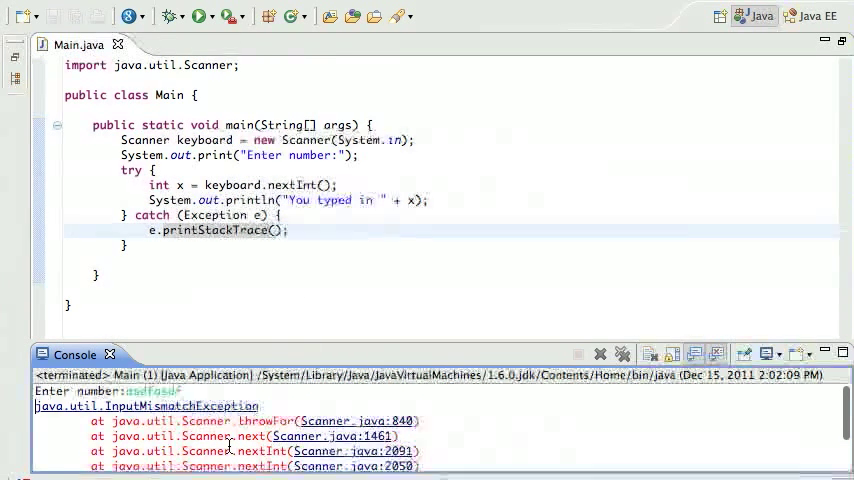
{"action": "mouse_move", "coordinate": [115, 357]}
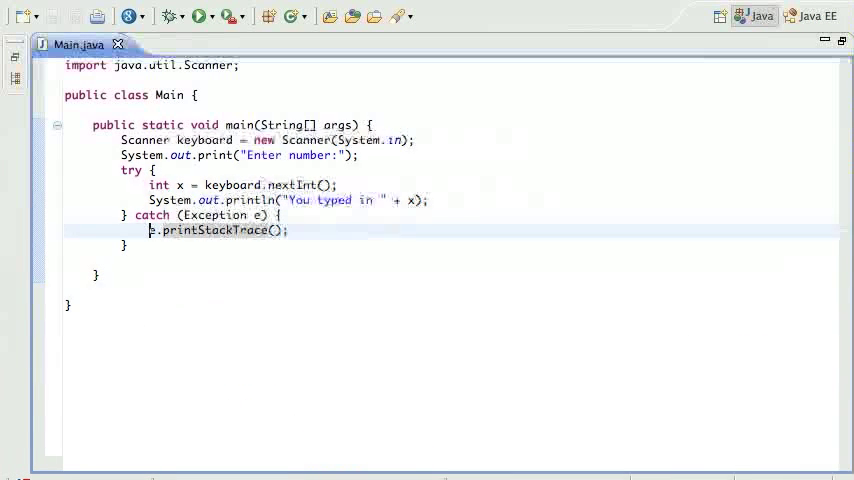
Replace the catch body with a println of 'That is not a number.'
{"action": "type", "text": "sysout"}
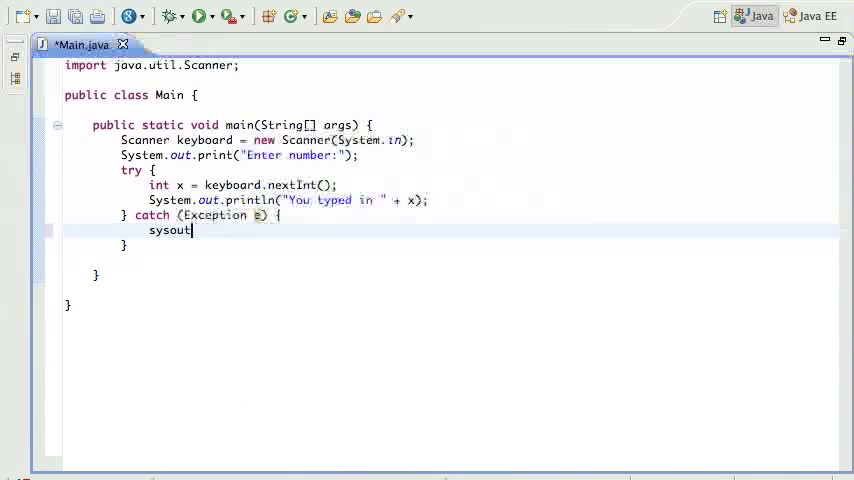
{"action": "key", "text": "Tab"}
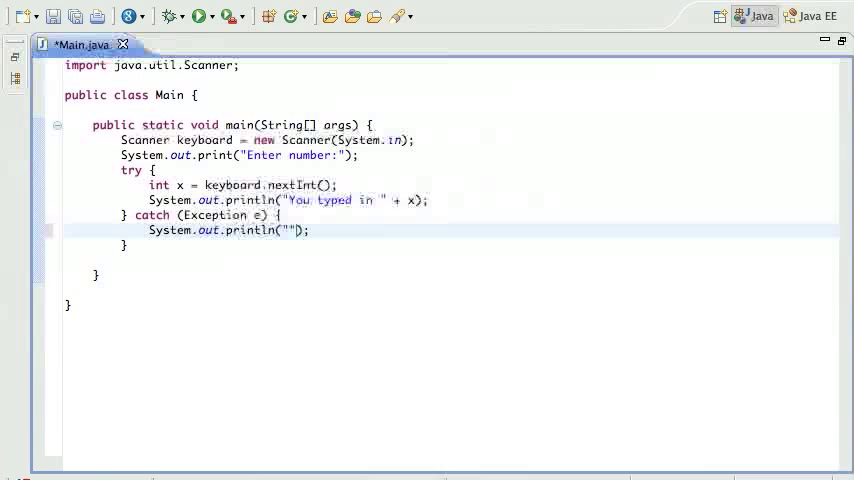
{"action": "type", "text": "That is not a number"}
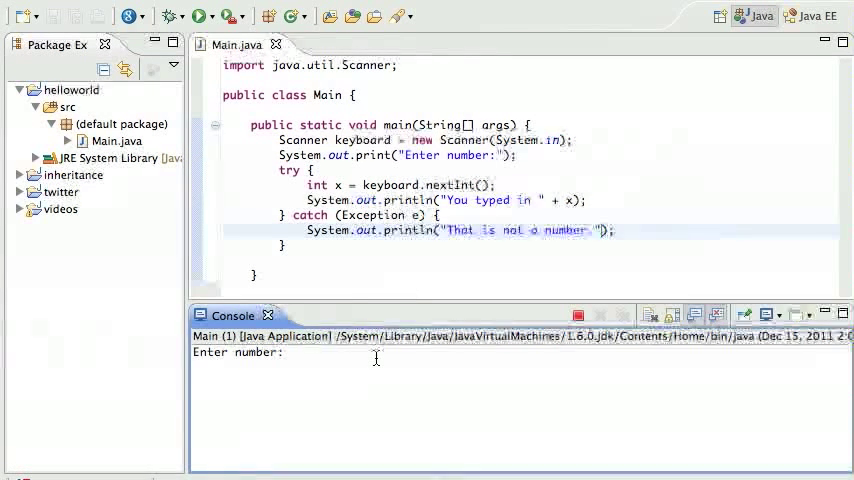
Enter 'asd' at the prompt to trigger the error message
{"action": "type", "text": "asdfasdf"}
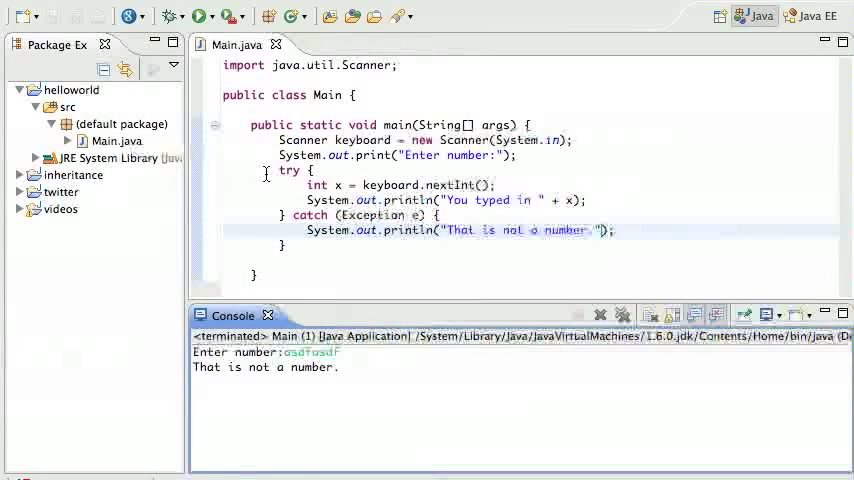
{"action": "mouse_move", "coordinate": [378, 184]}
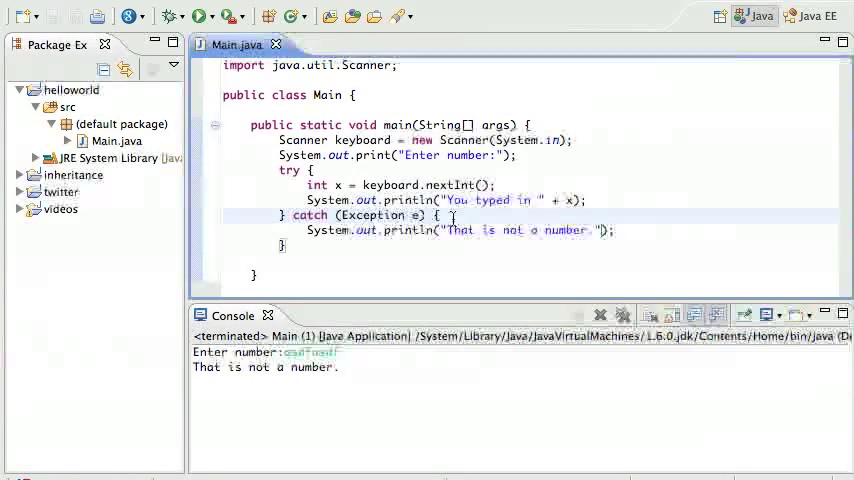
Add a println of 'The end.' after the try/catch and rerun
{"action": "type", "text": "sys"}
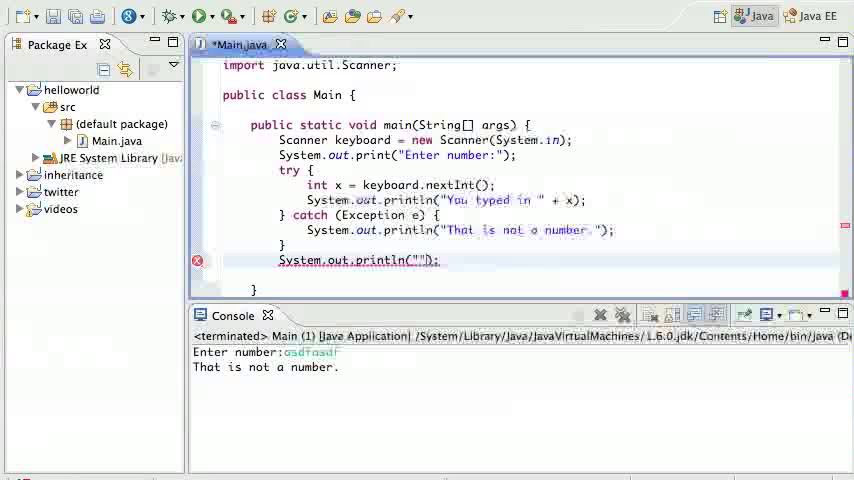
{"action": "type", "text": "The end."}
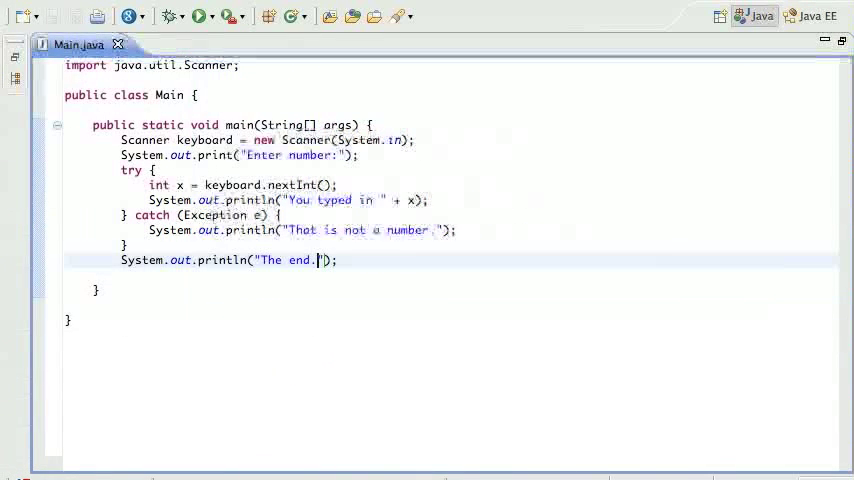
{"action": "left_click", "coordinate": [204, 17]}
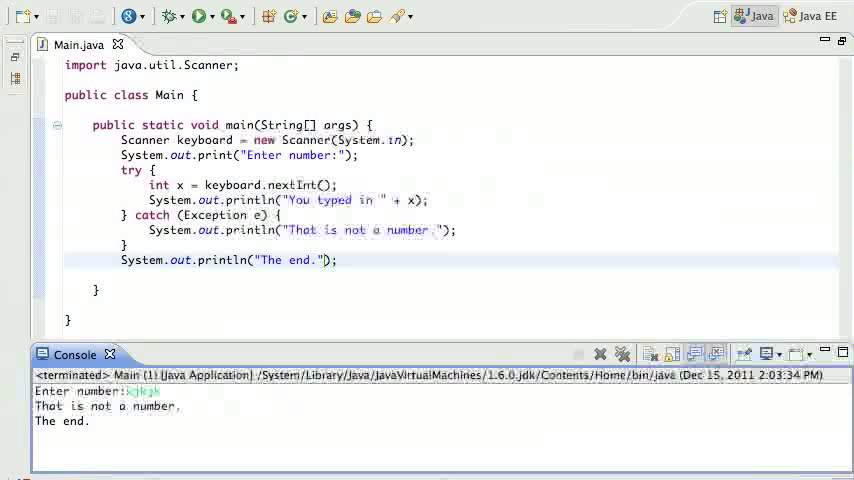
Rerun Main and submit 888 as the input number
{"action": "left_click", "coordinate": [110, 355]}
{"action": "type", "text": "888"}
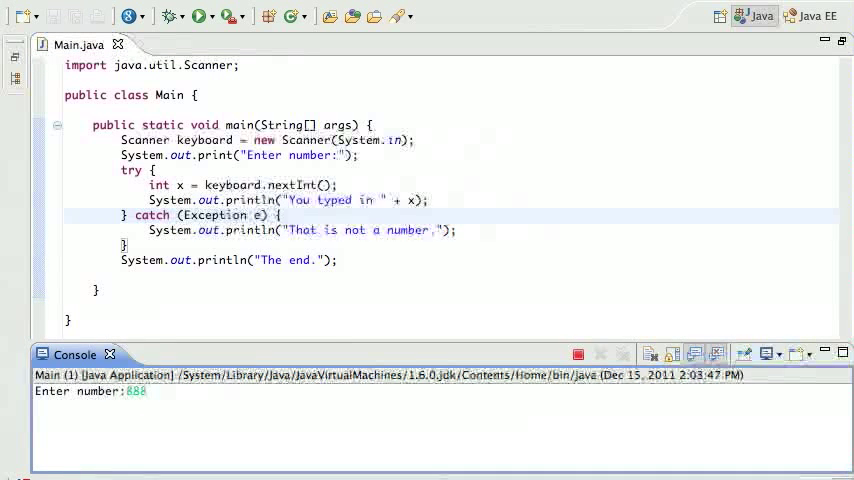
{"action": "key", "text": "Enter"}
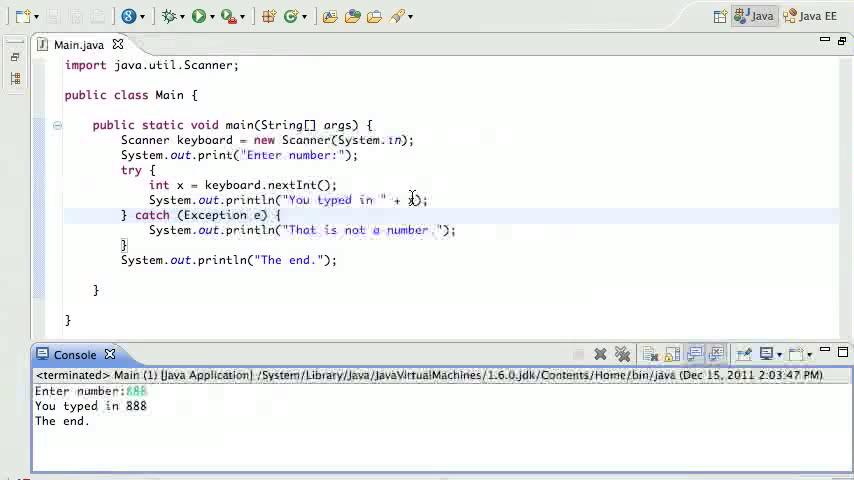
{"action": "mouse_move", "coordinate": [150, 215]}
{"action": "type", "text": ";"}
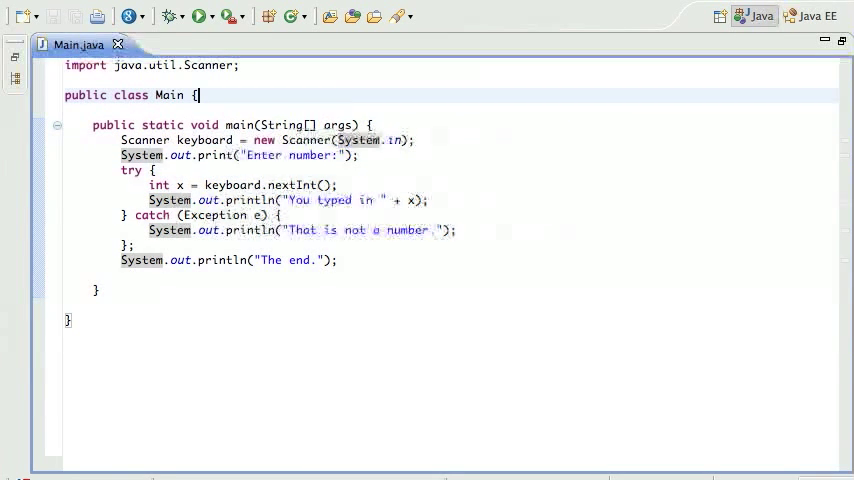
Above main, add the method stub public static String nTimes(int n, String name)
{"action": "key", "text": "Enter"}
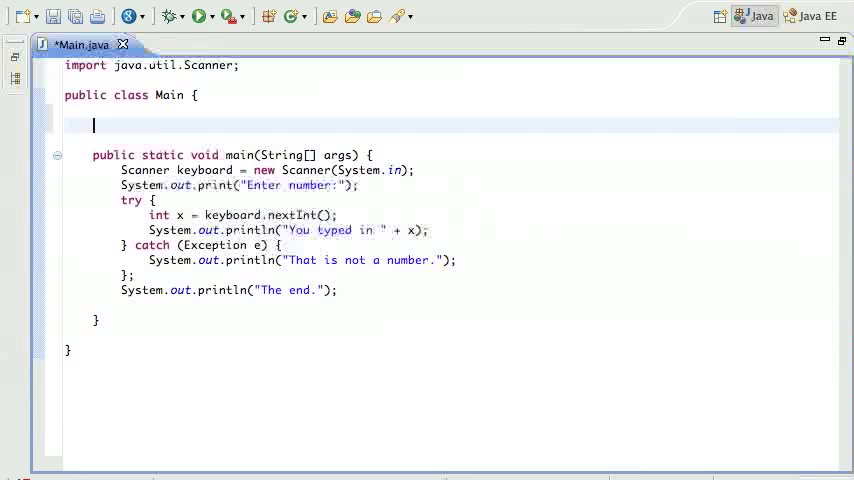
{"action": "type", "text": "public st"}
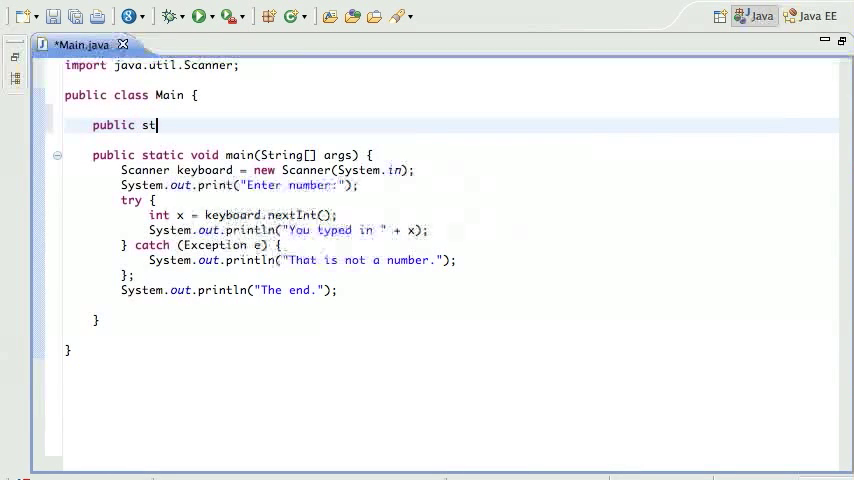
{"action": "type", "text": "atic"}
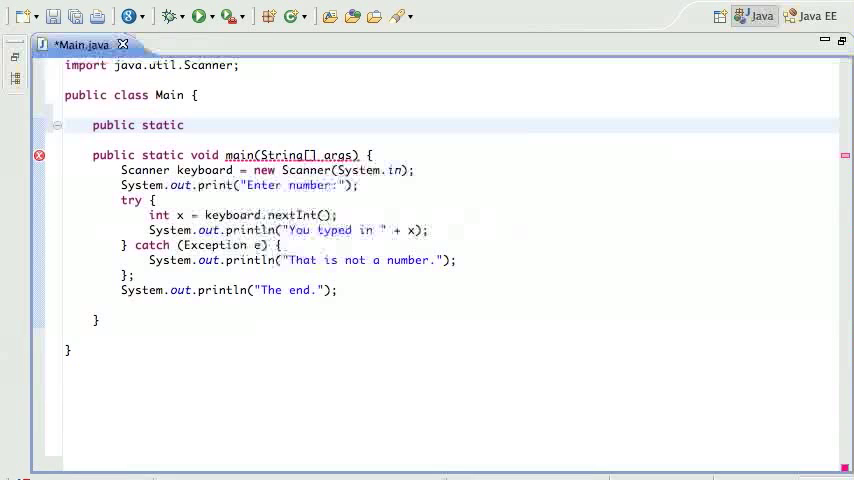
{"action": "type", "text": "int"}
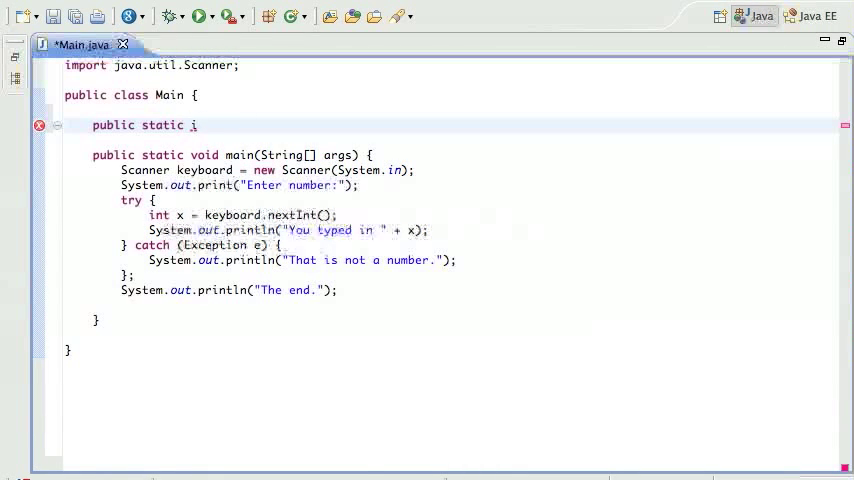
{"action": "type", "text": "String n"}
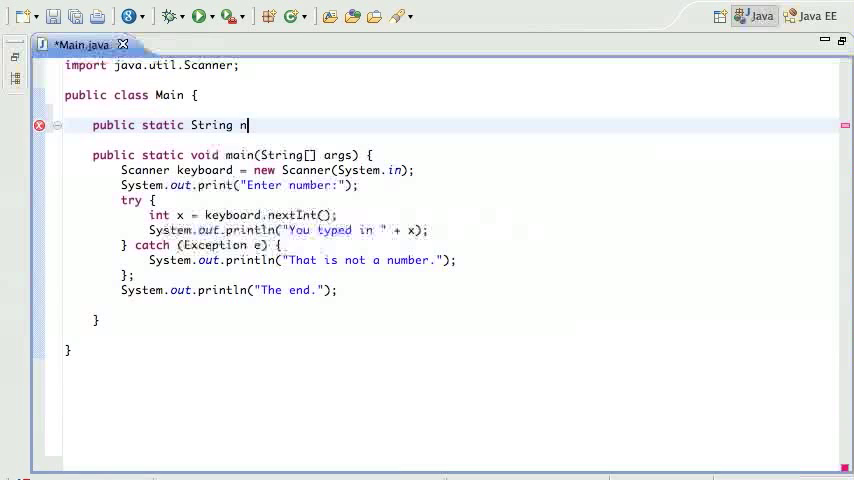
{"action": "type", "text": "Time"}
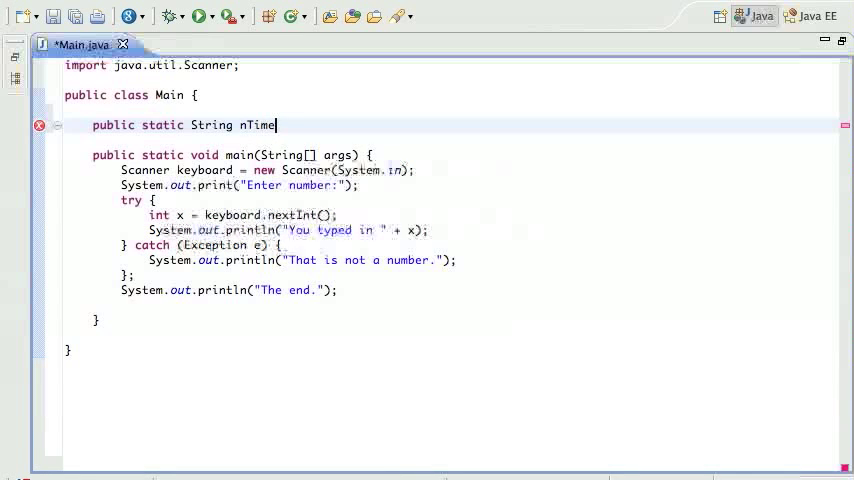
{"action": "type", "text": "s(int n"}
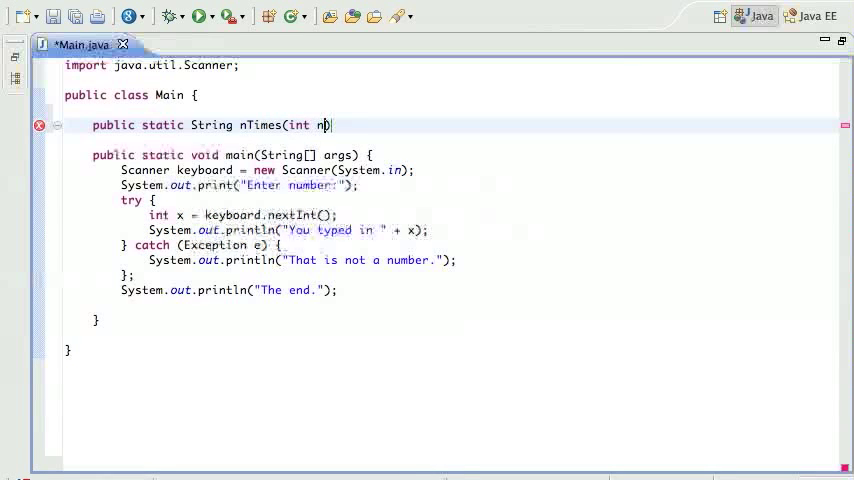
{"action": "type", "text": ", String"}
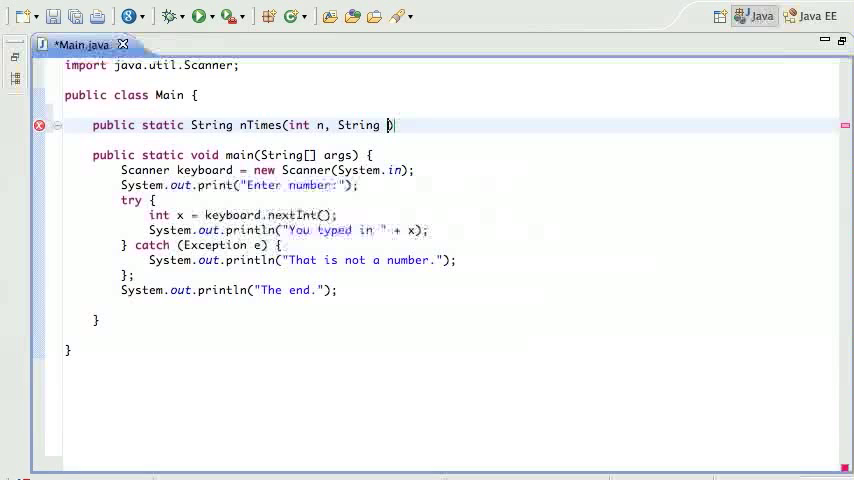
{"action": "type", "text": "name){"}
{"action": "type", "text": "/"}
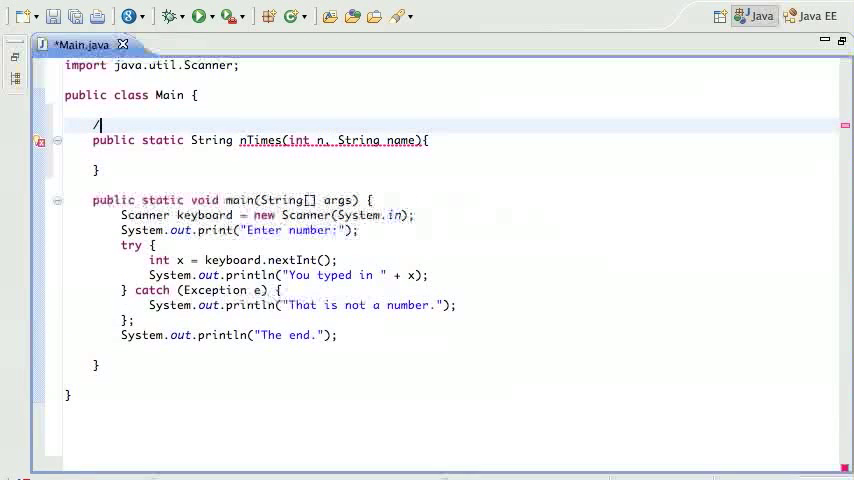
Add a doc comment to nTimes reading 'repeat name n times'
{"action": "key", "text": "Enter"}
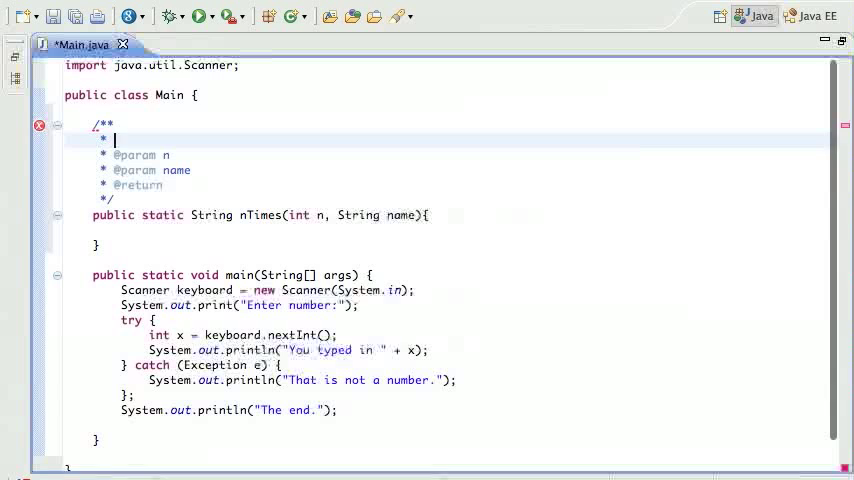
{"action": "type", "text": "repeat"}
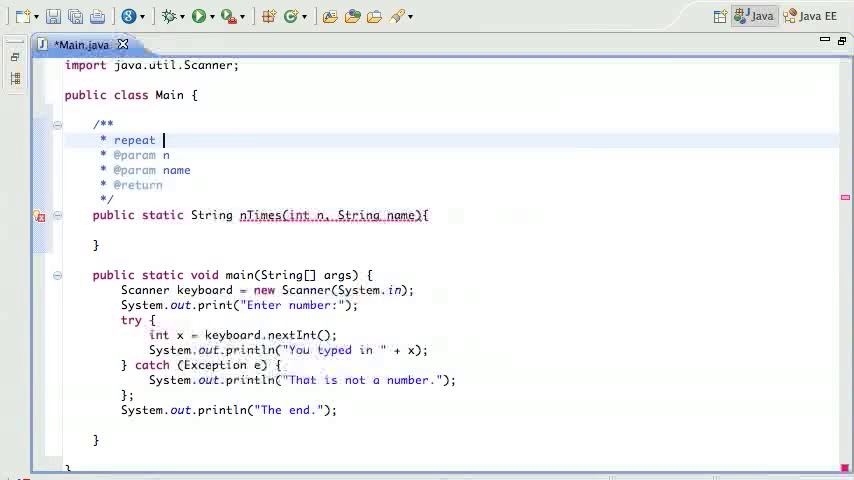
{"action": "type", "text": "name n time"}
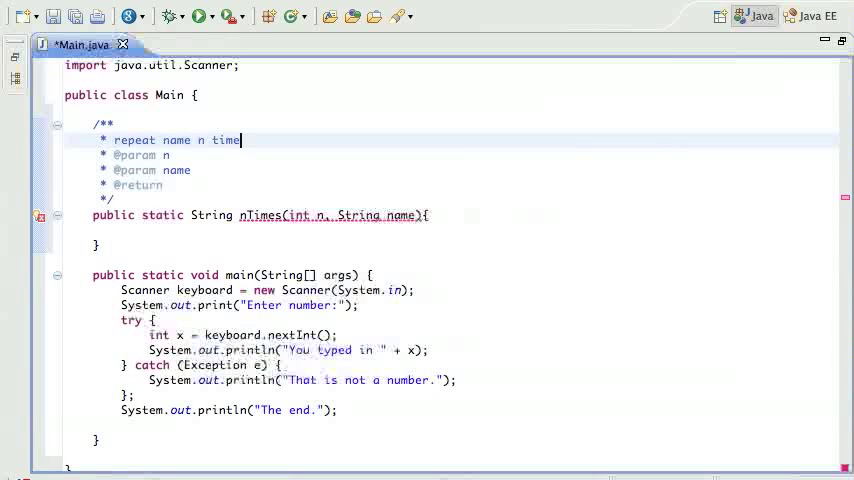
{"action": "type", "text": "s"}
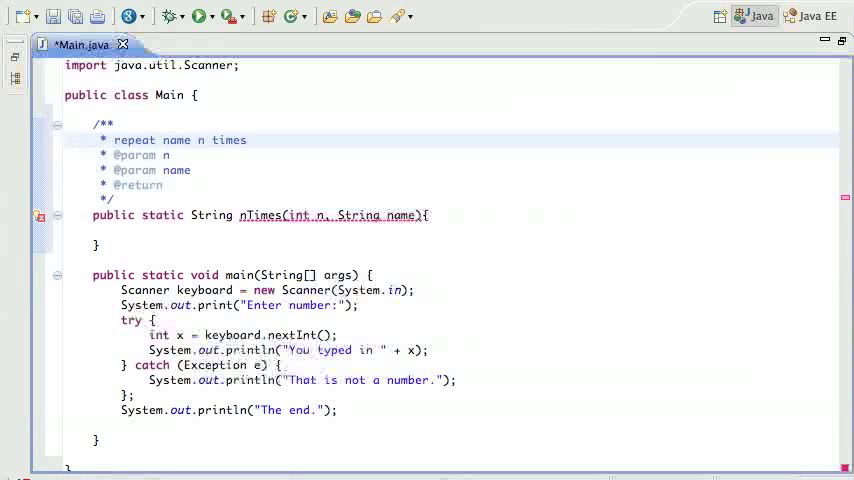
Implement nTimes with a for loop appending name to result n times, returning result
{"action": "left_click", "coordinate": [122, 230]}
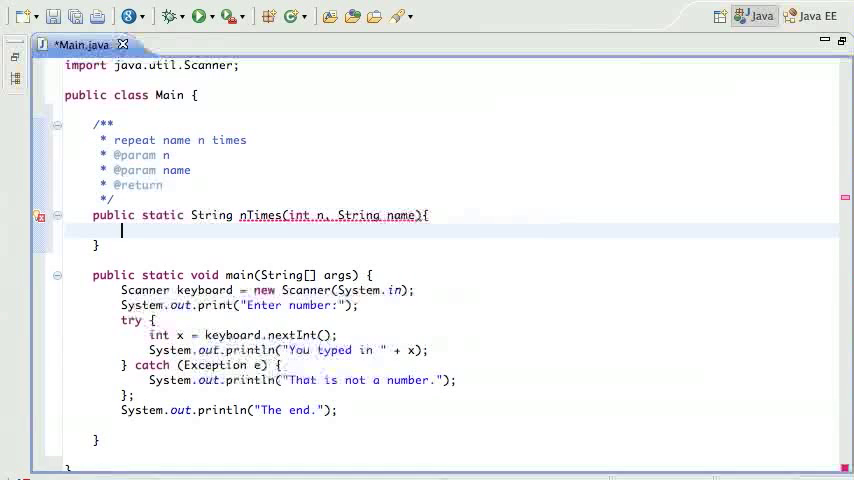
{"action": "type", "text": "String"}
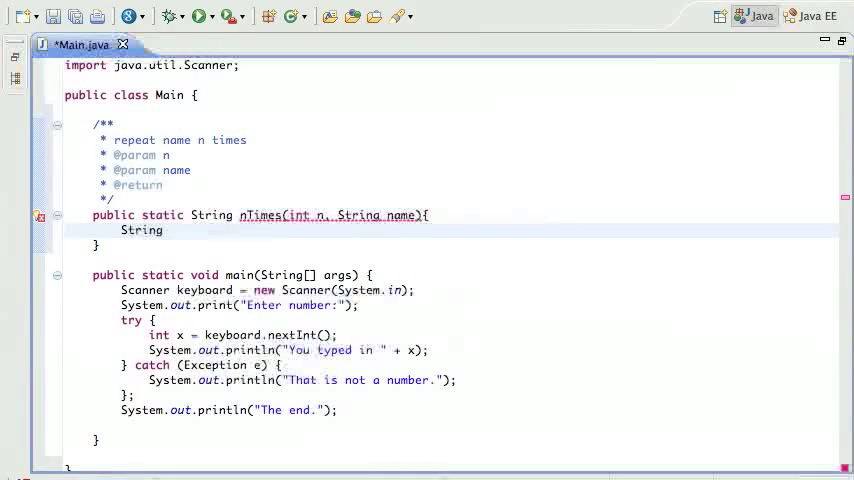
{"action": "type", "text": "result = \"\";"}
{"action": "type", "text": "f"}
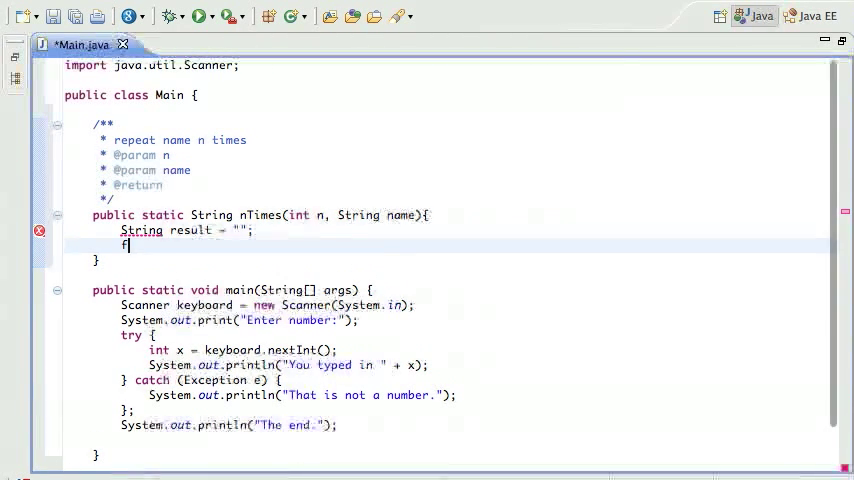
{"action": "type", "text": "or (int i"}
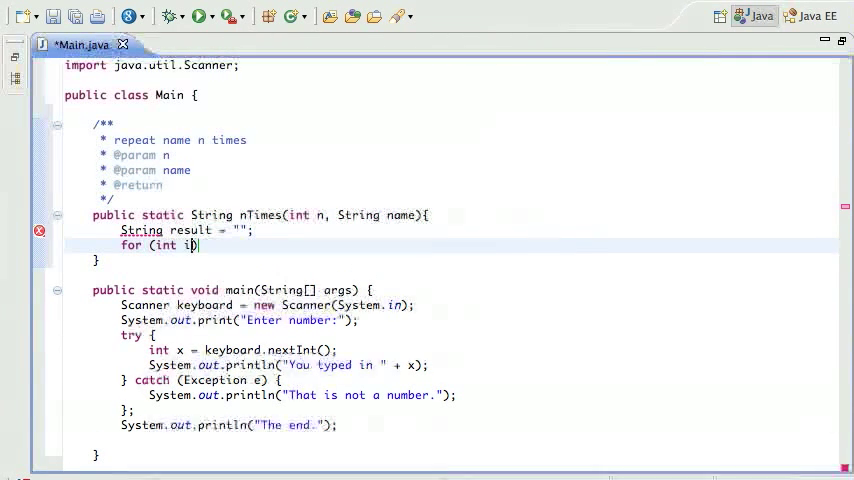
{"action": "type", "text": "=0; i<"}
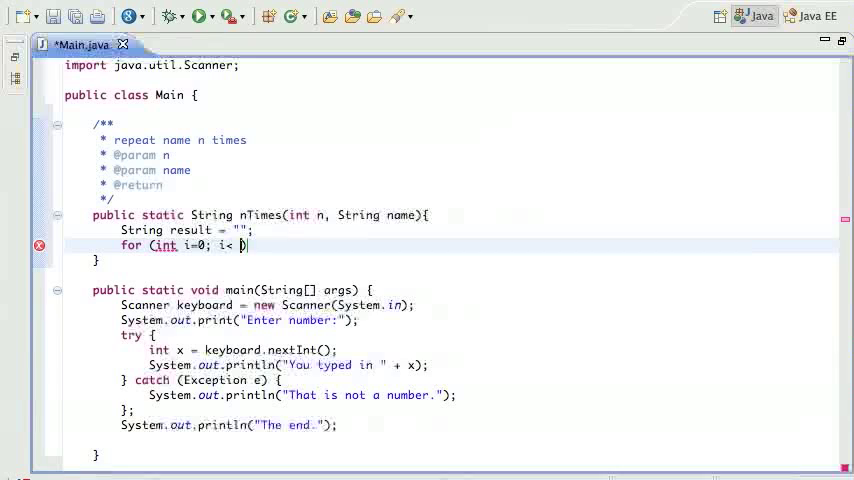
{"action": "type", "text": "n; i++"}
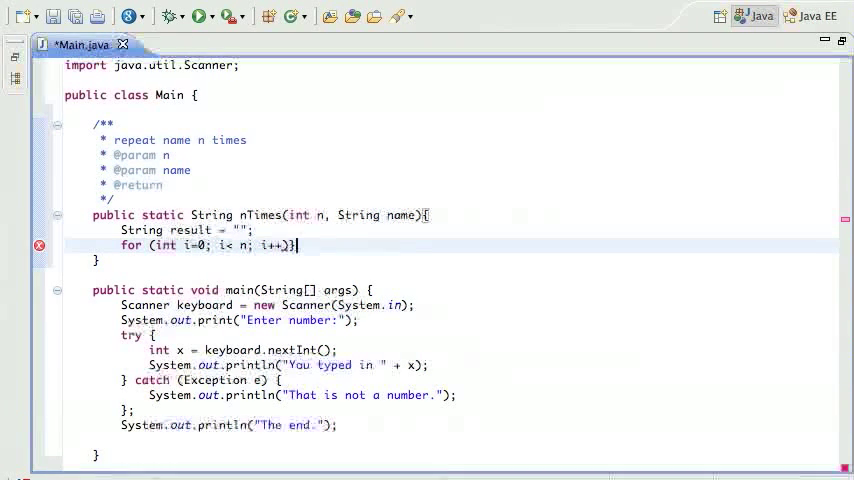
{"action": "type", "text": "result += name;"}
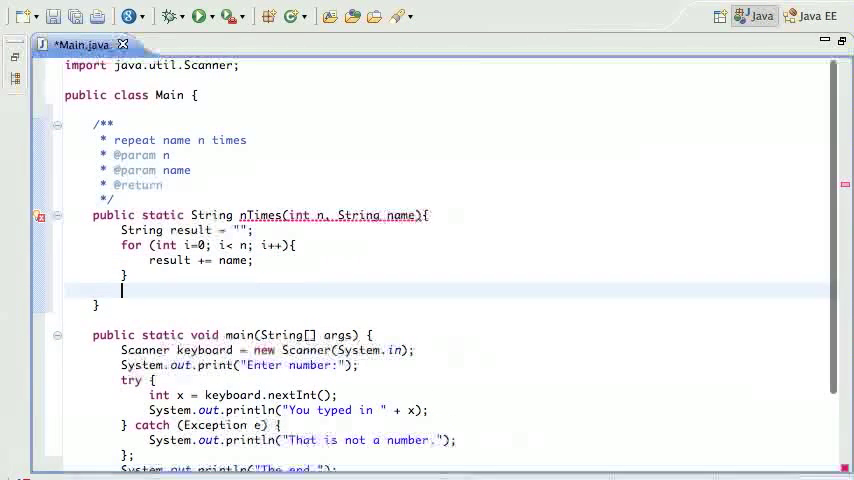
{"action": "type", "text": "return"}
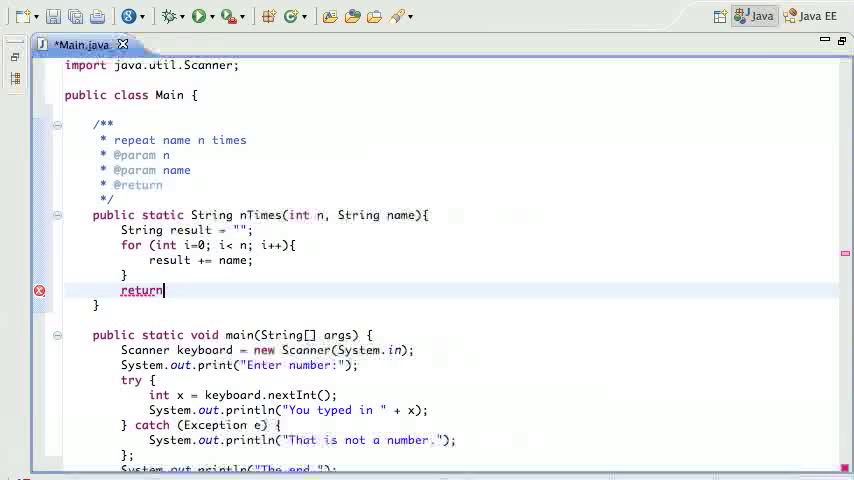
{"action": "type", "text": "result;"}
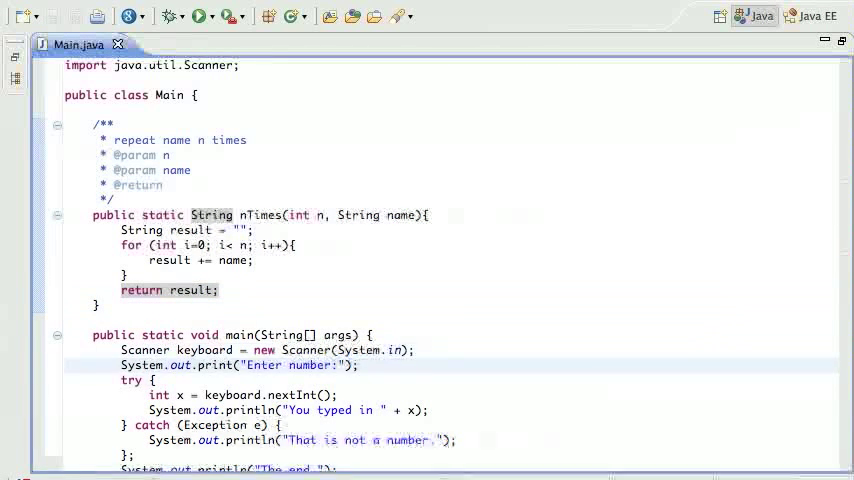
Add System.out.println(nTimes(3, "Ho! ")) after the Scanner line and save Main.java
{"action": "scroll", "scroll_direction": "down", "scroll_amount": 3}
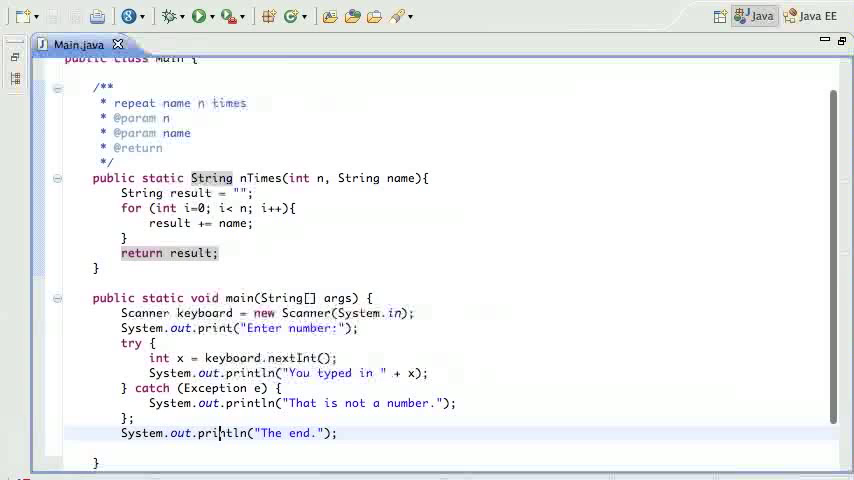
{"action": "left_click", "coordinate": [232, 223]}
{"action": "type", "text": "s"}
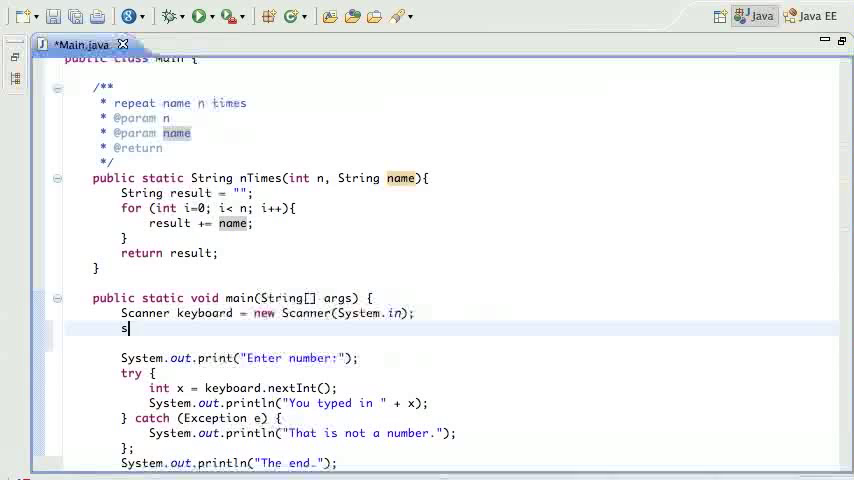
{"action": "type", "text": "ystem.out.println();"}
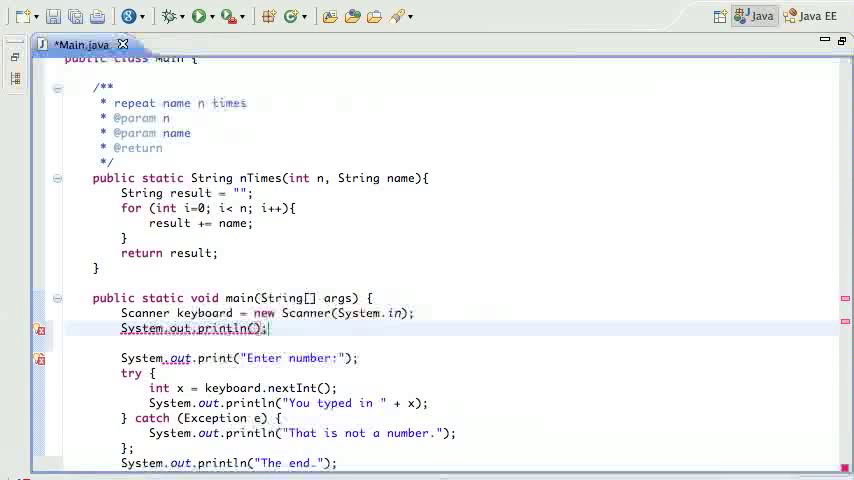
{"action": "type", "text": "nTim"}
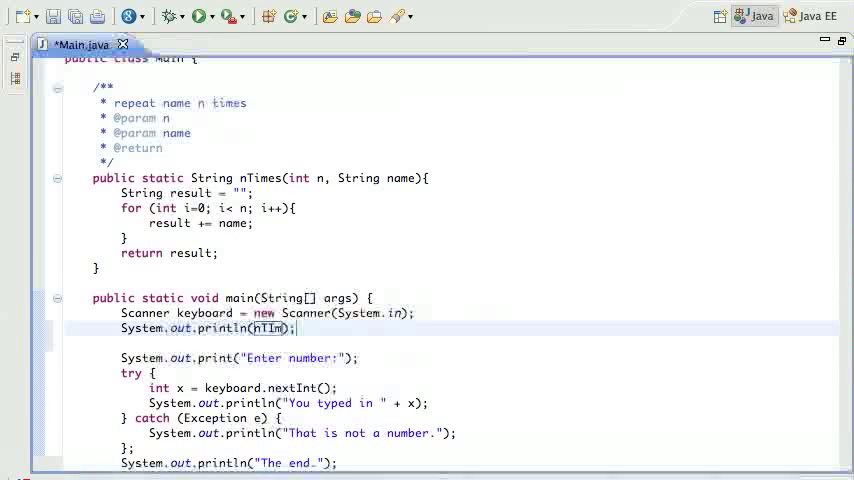
{"action": "type", "text": "es("}
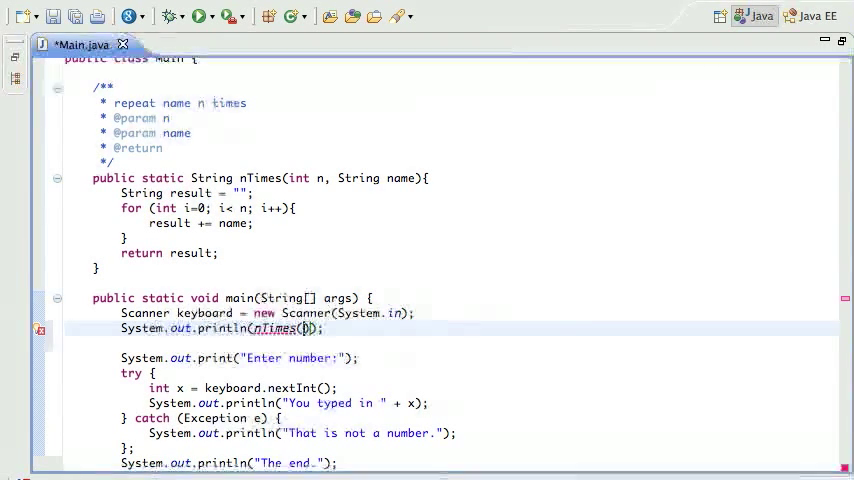
{"action": "type", "text": "3, \"Ho\""}
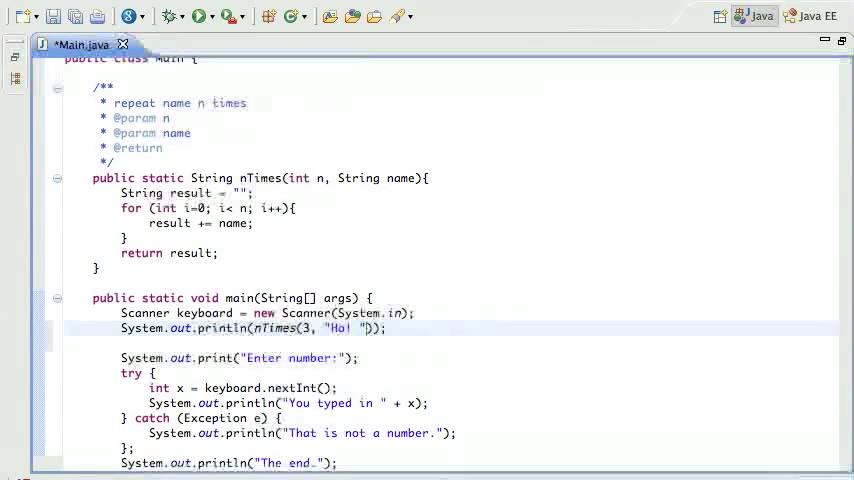
{"action": "left_click", "coordinate": [205, 17]}
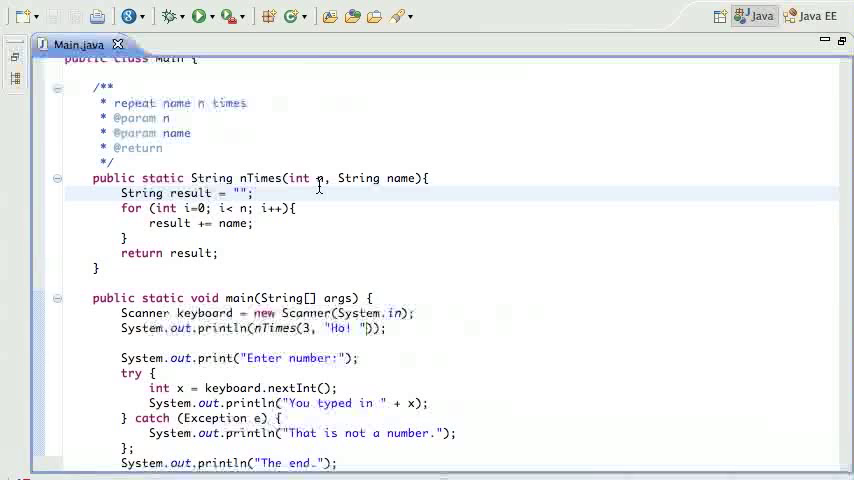
{"action": "left_click", "coordinate": [255, 178]}
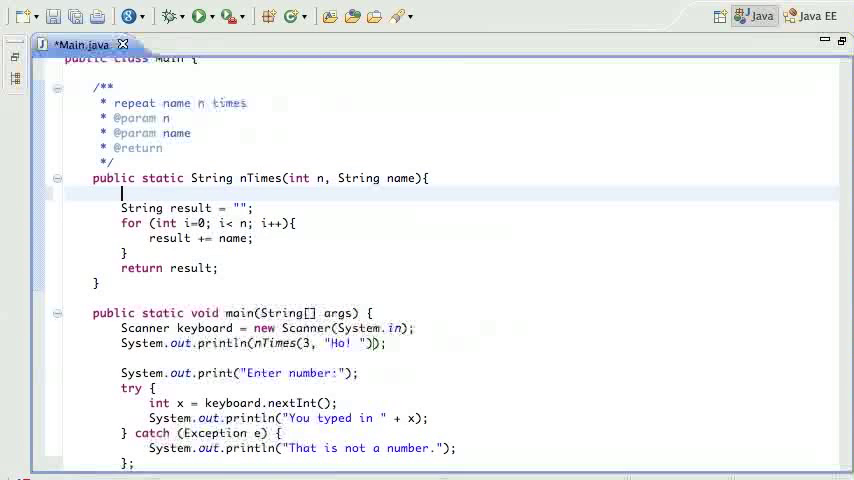
Open nTimes with if (n < 0) throw new Exception("n must be a positive number. n=" + n)
{"action": "type", "text": "if"}
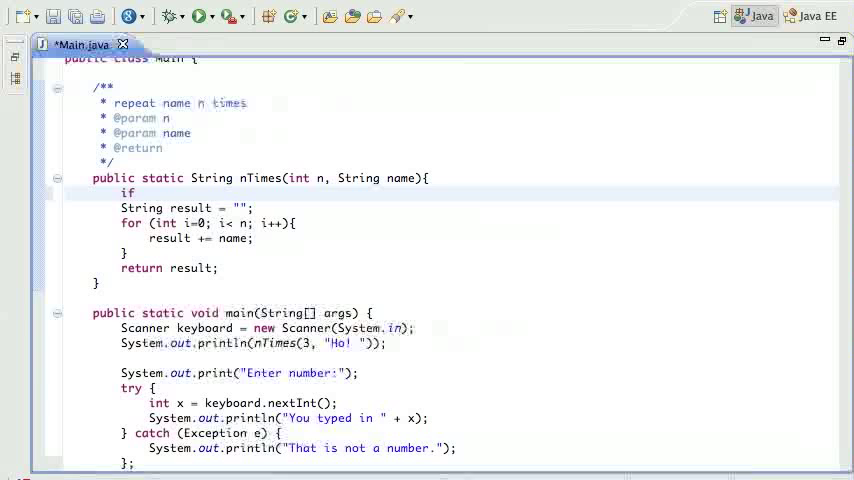
{"action": "type", "text": "(n < )"}
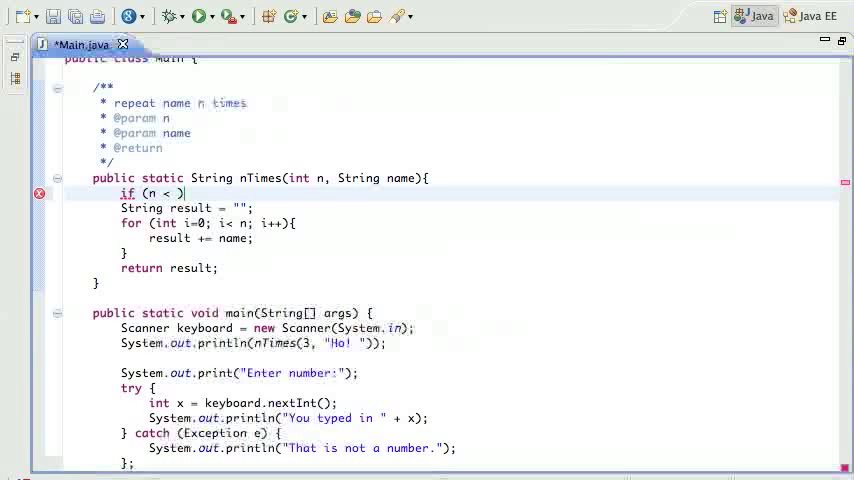
{"action": "type", "text": "0)"}
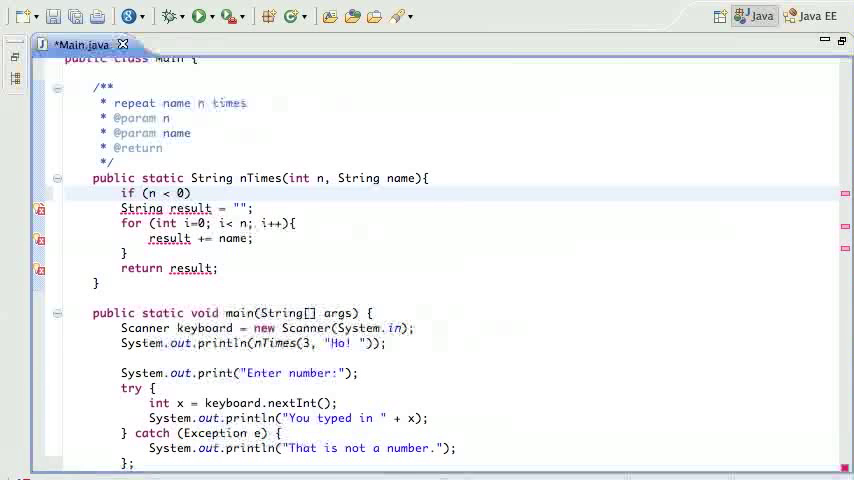
{"action": "type", "text": "throw n"}
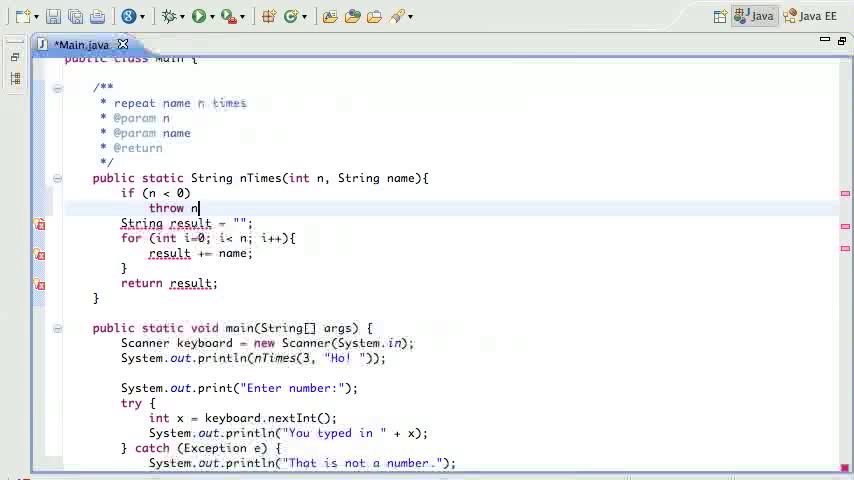
{"action": "type", "text": "ew Exception(\"\")"}
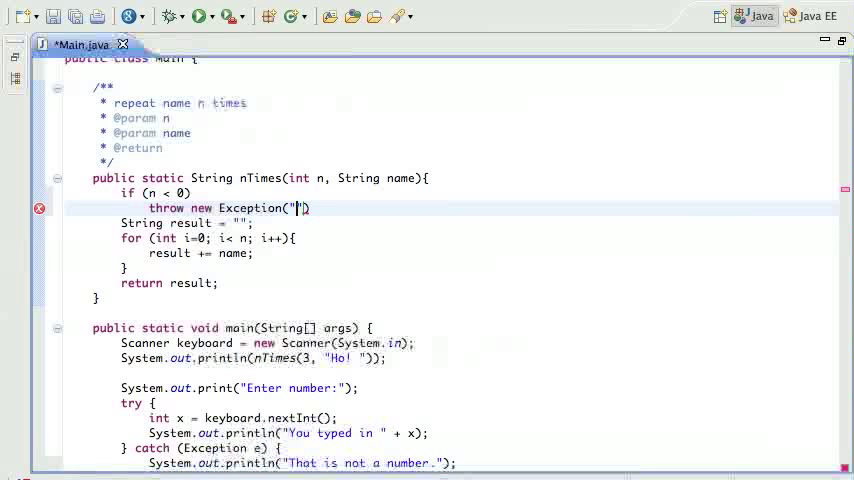
{"action": "type", "text": "n must be a positive n"}
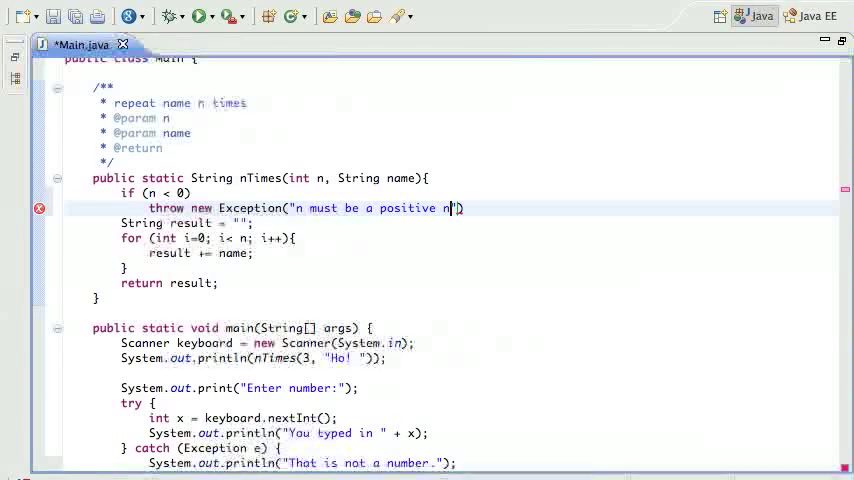
{"action": "type", "text": "umber"}
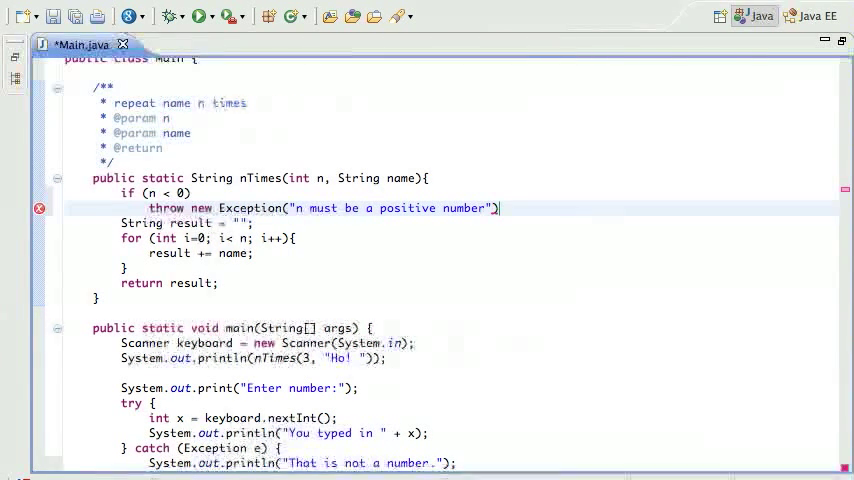
{"action": "type", "text": "."}
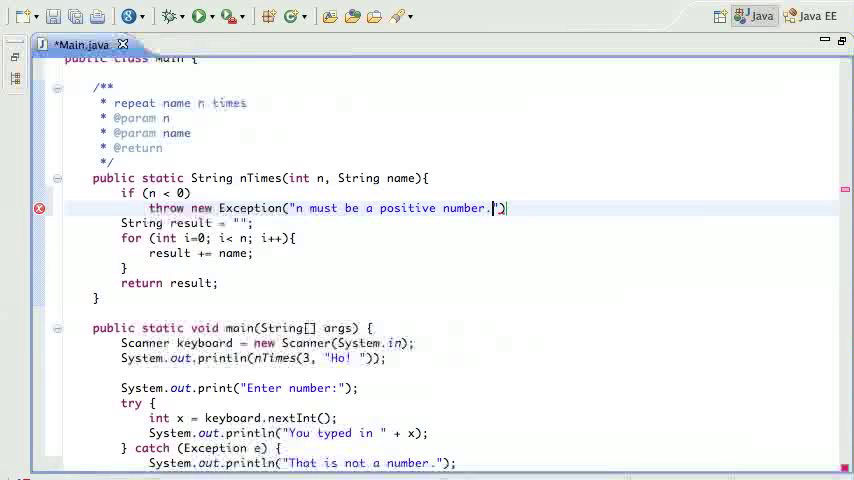
{"action": "type", "text": "n="}
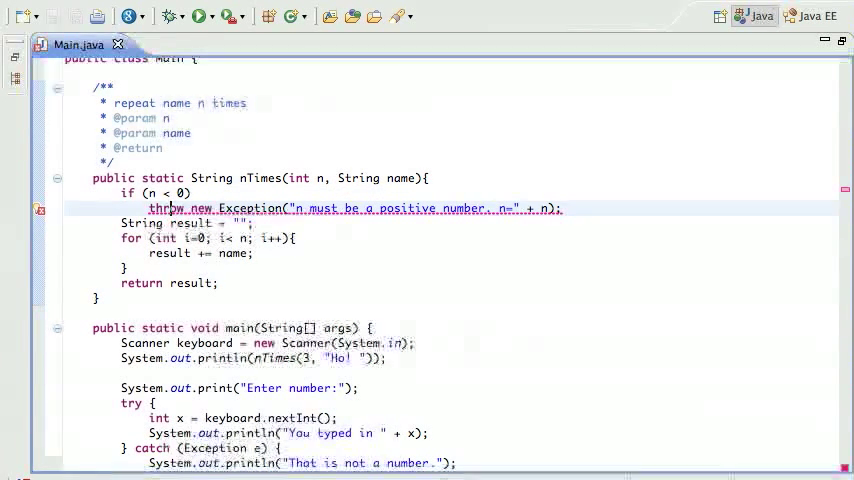
{"action": "mouse_move", "coordinate": [185, 208]}
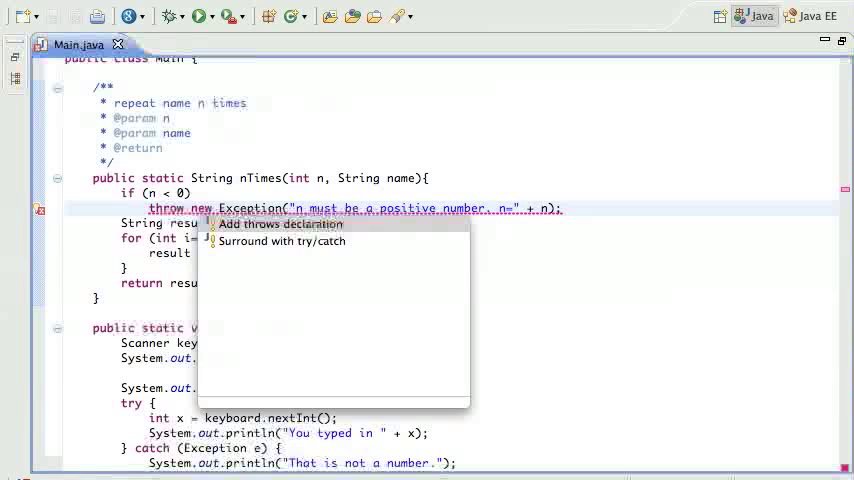
{"action": "mouse_move", "coordinate": [281, 223]}
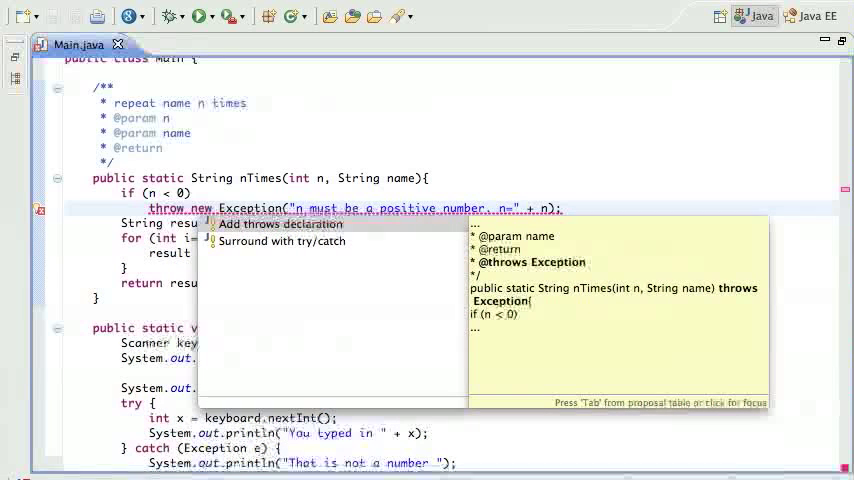
{"action": "mouse_move", "coordinate": [281, 223]}
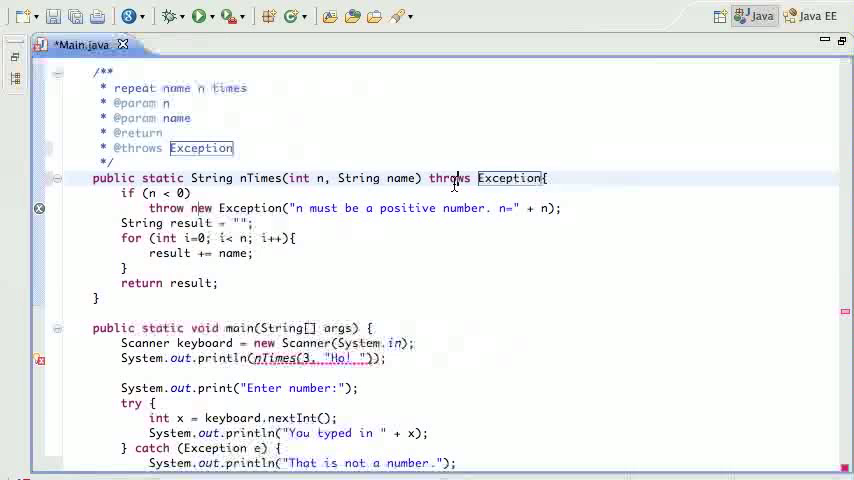
{"action": "key", "text": "Ctrl+s"}
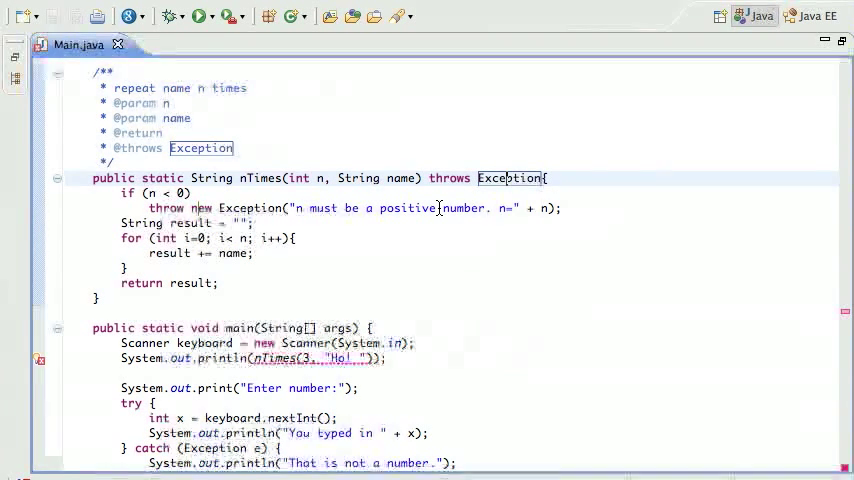
Quick-fix main's nTimes call by surrounding it with a try/catch on Exception
{"action": "left_click", "coordinate": [398, 223]}
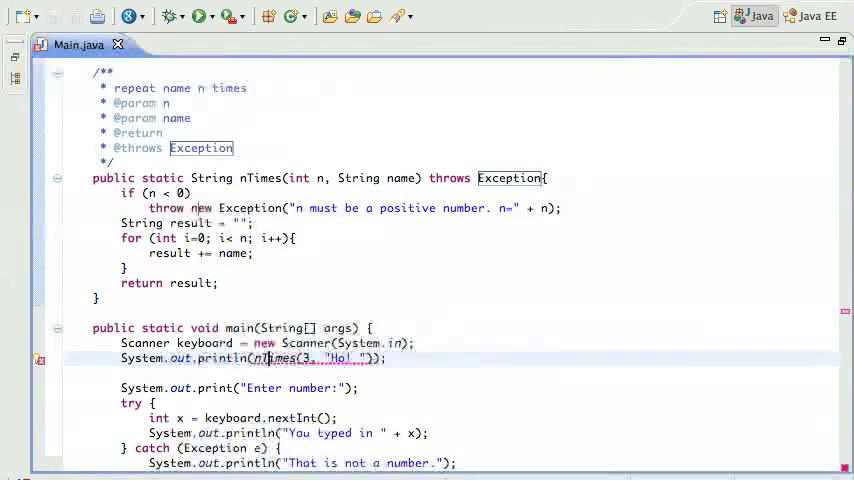
{"action": "mouse_move", "coordinate": [340, 250]}
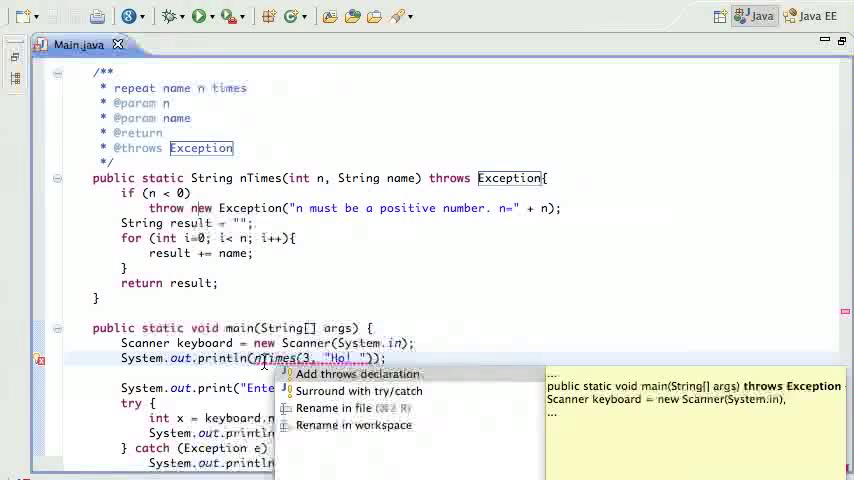
{"action": "mouse_move", "coordinate": [445, 198]}
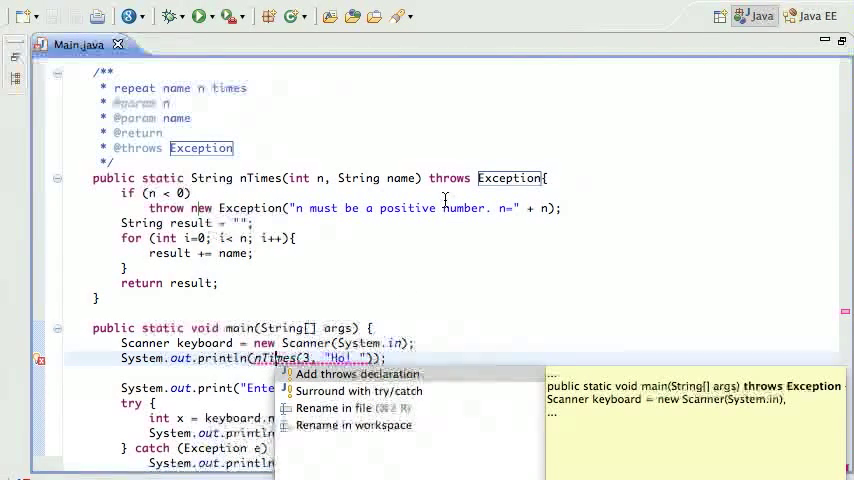
{"action": "mouse_move", "coordinate": [511, 169]}
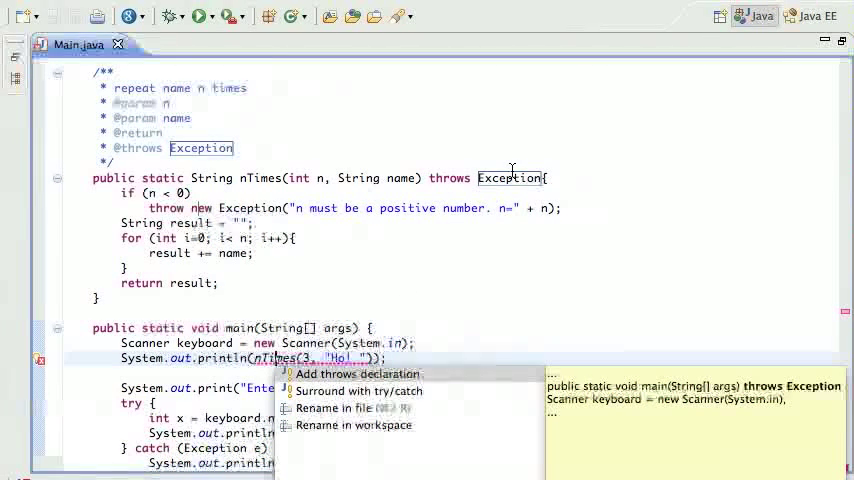
{"action": "mouse_move", "coordinate": [360, 392]}
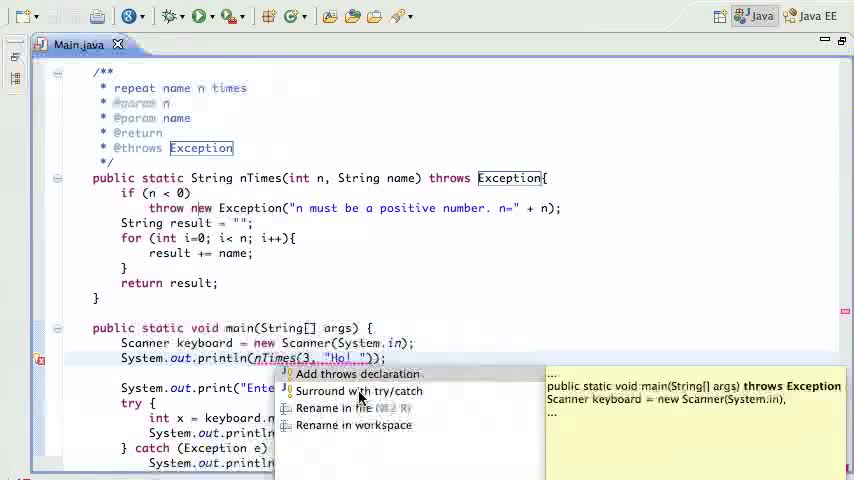
{"action": "left_click", "coordinate": [357, 391]}
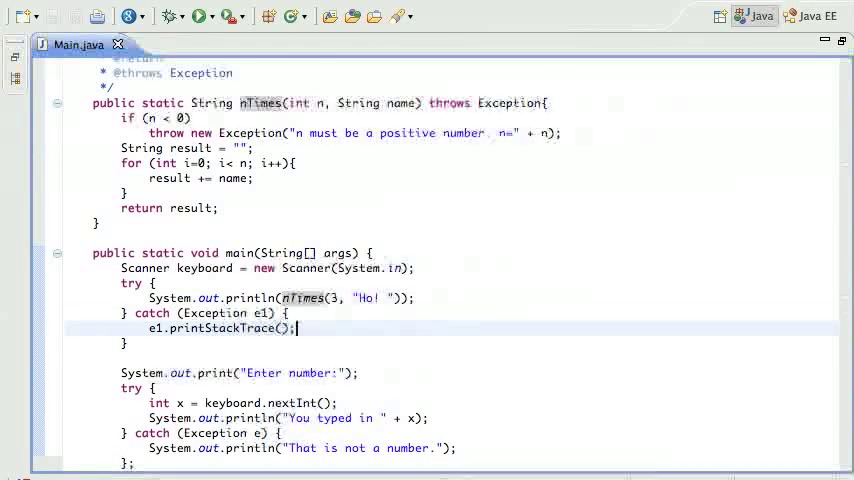
Replace the catch's stack trace call with System.out.println("oops, my bad!")
{"action": "type", "text": "sysou"}
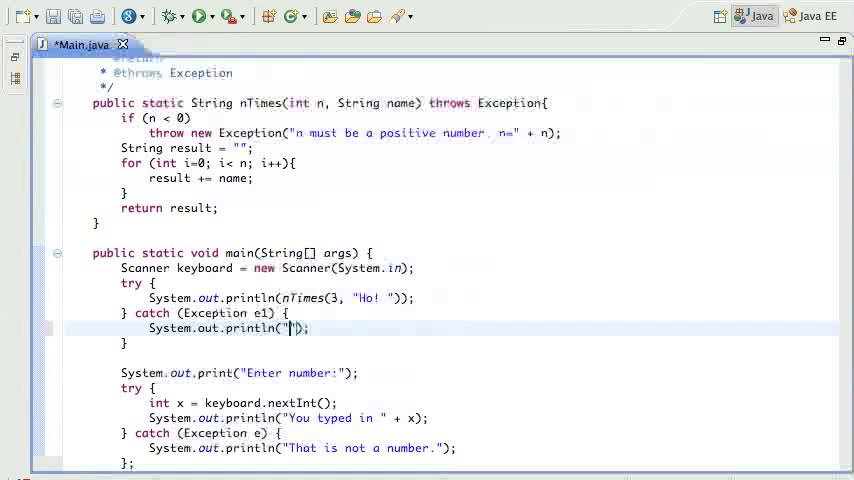
{"action": "type", "text": "oop"}
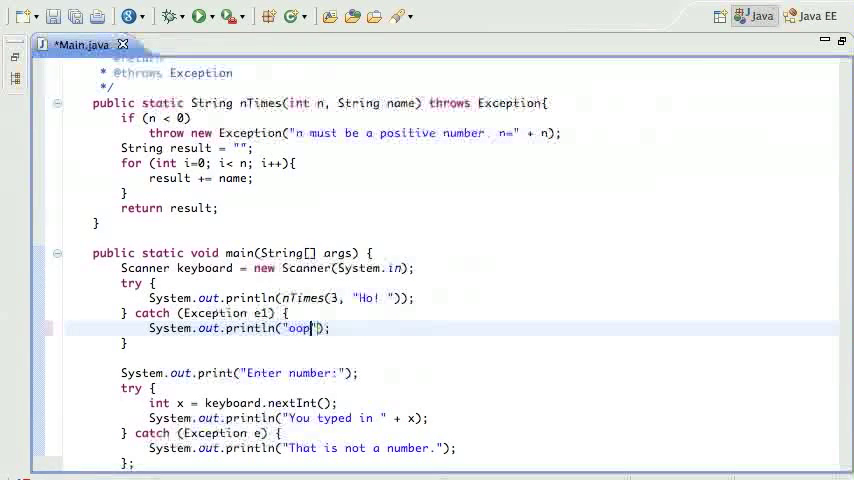
{"action": "type", "text": "s, my"}
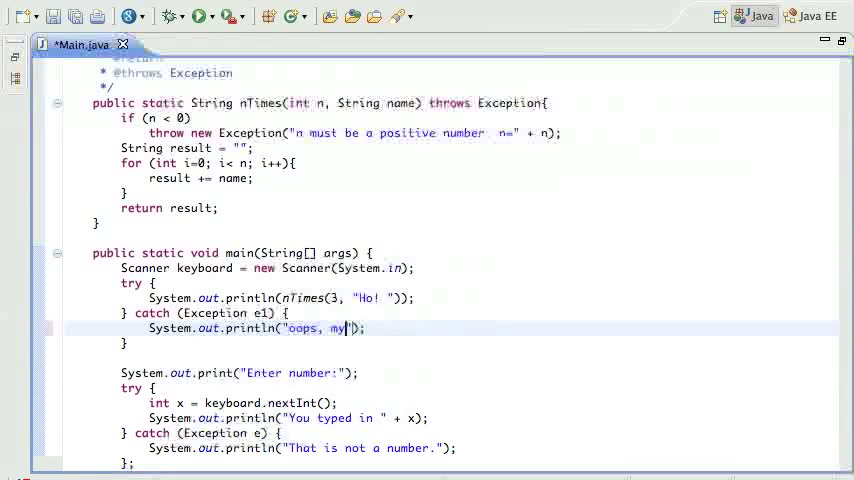
{"action": "type", "text": "bad!"}
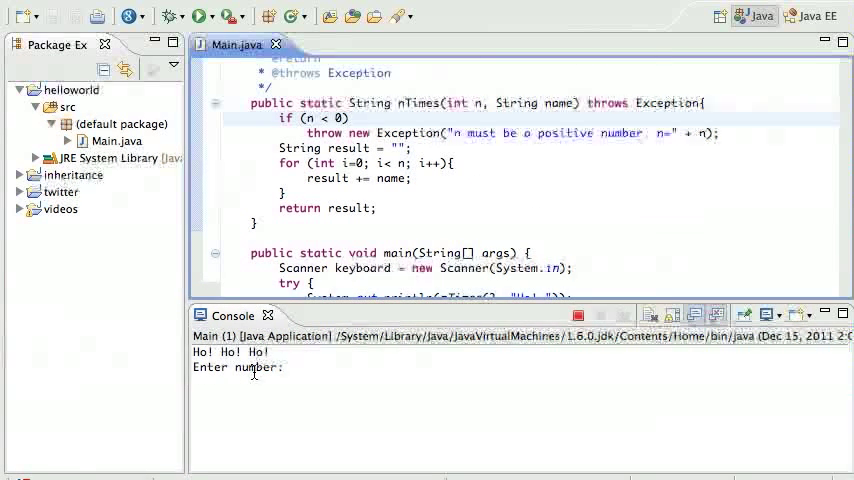
Change the nTimes argument from 3 to -8 so the run prints 'oops, my bad!'
{"action": "scroll", "scroll_direction": "down", "scroll_amount": 3}
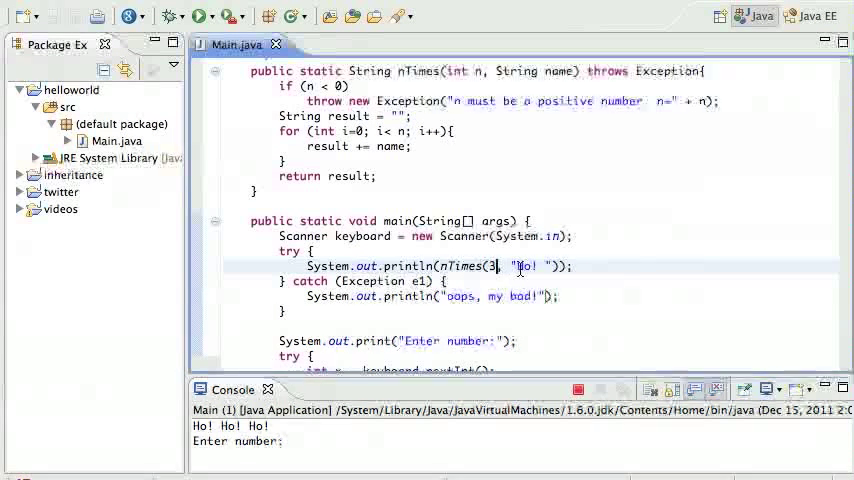
{"action": "type", "text": "-8"}
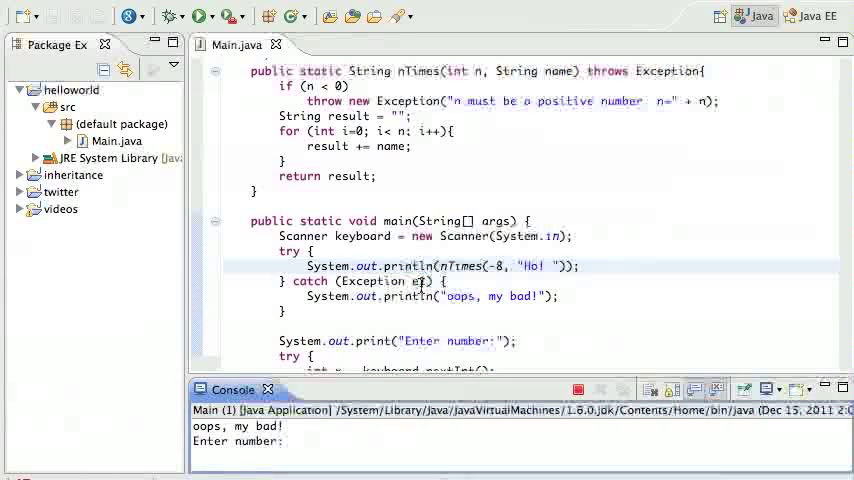
{"action": "mouse_move", "coordinate": [473, 307]}
{"action": "type", "text": "e1"}
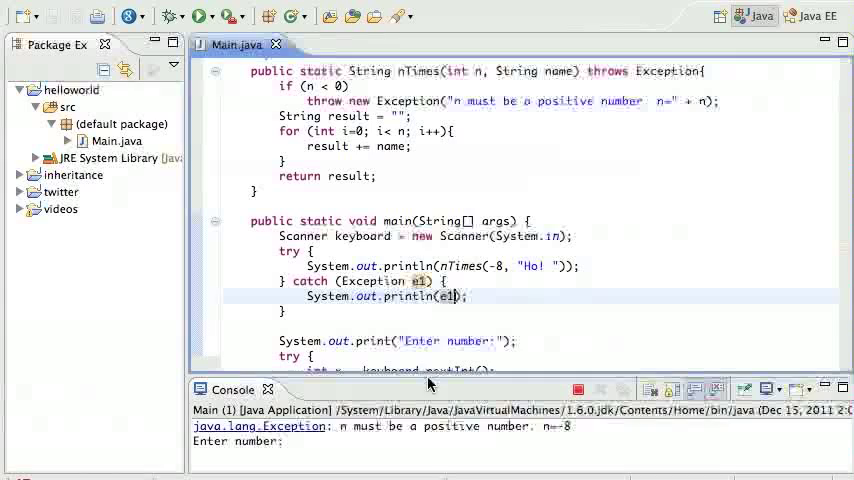
{"action": "mouse_move", "coordinate": [410, 305]}
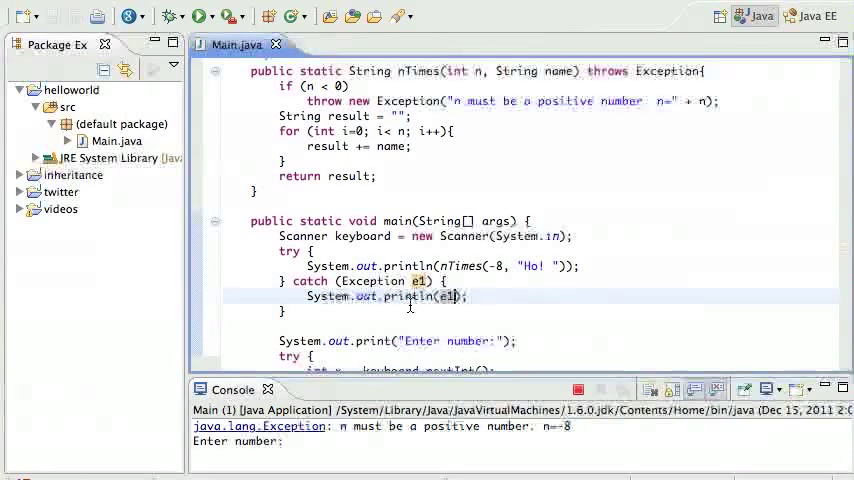
{"action": "mouse_move", "coordinate": [215, 452]}
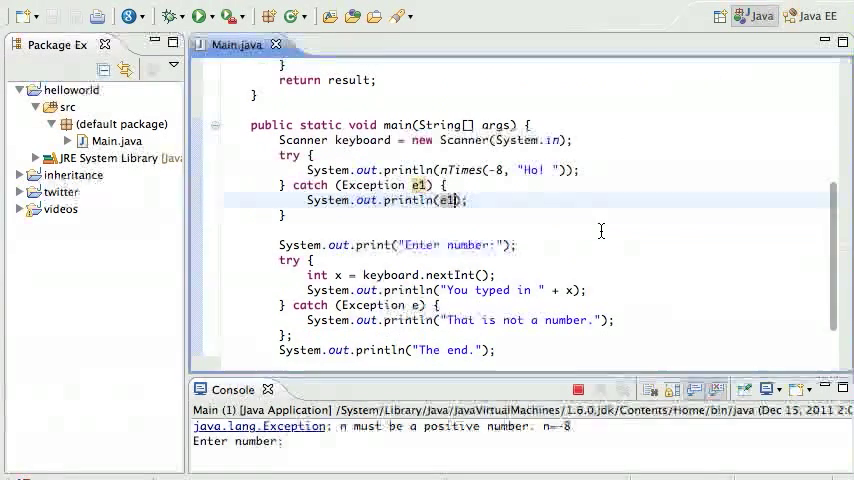
Print e in the number-input catch, run, and enter 'asdfasd' at the number prompt
{"action": "scroll", "scroll_direction": "down", "scroll_amount": 3}
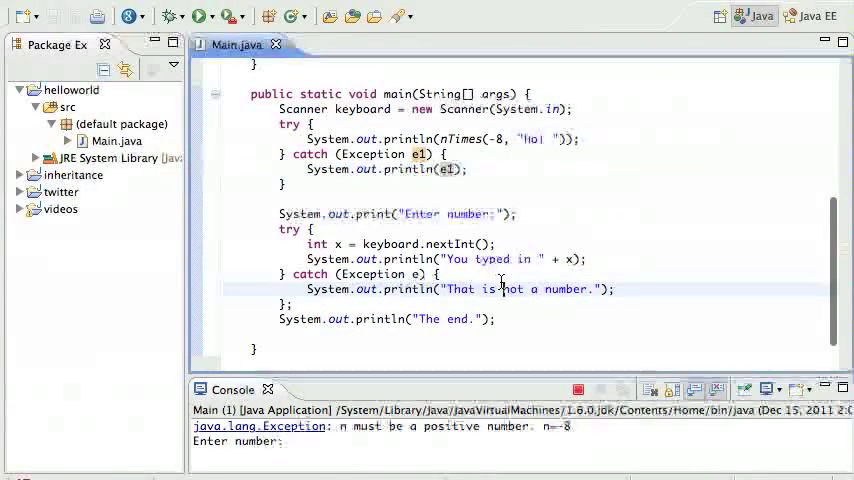
{"action": "type", "text": "s"}
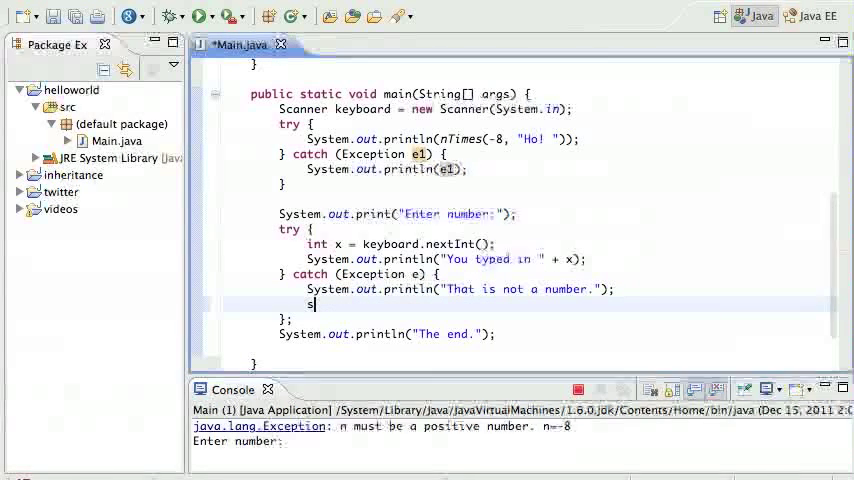
{"action": "type", "text": "ystem.out.println();"}
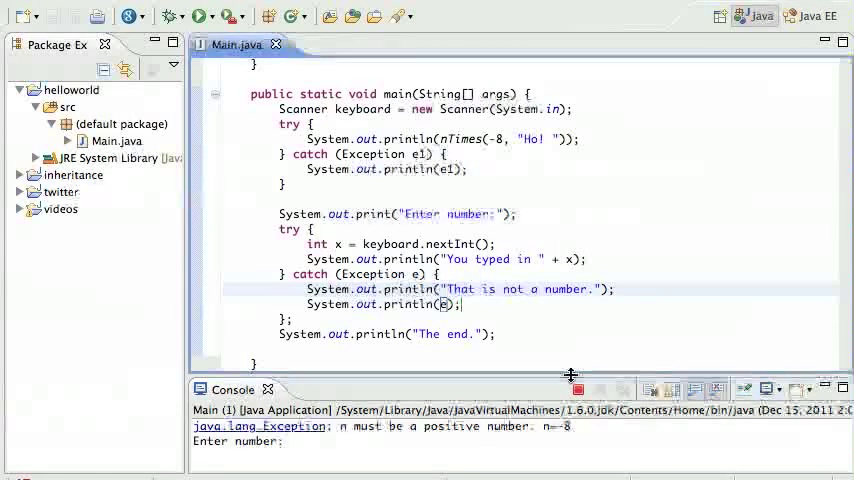
{"action": "left_click_drag", "start_coordinate": [570, 377], "coordinate": [570, 320]}
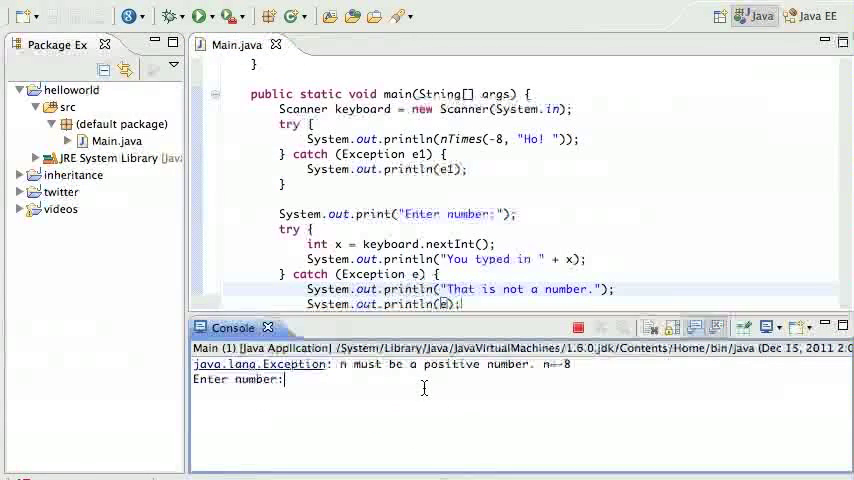
{"action": "type", "text": "asdfasd"}
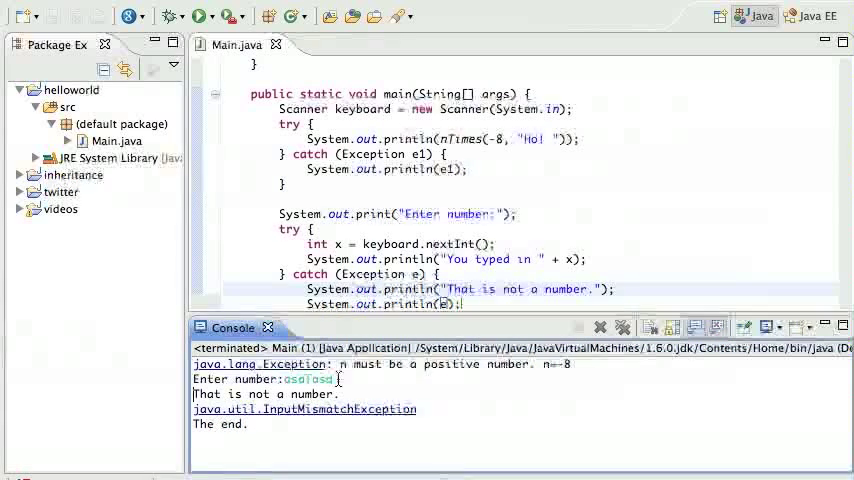
{"action": "mouse_move", "coordinate": [330, 423]}
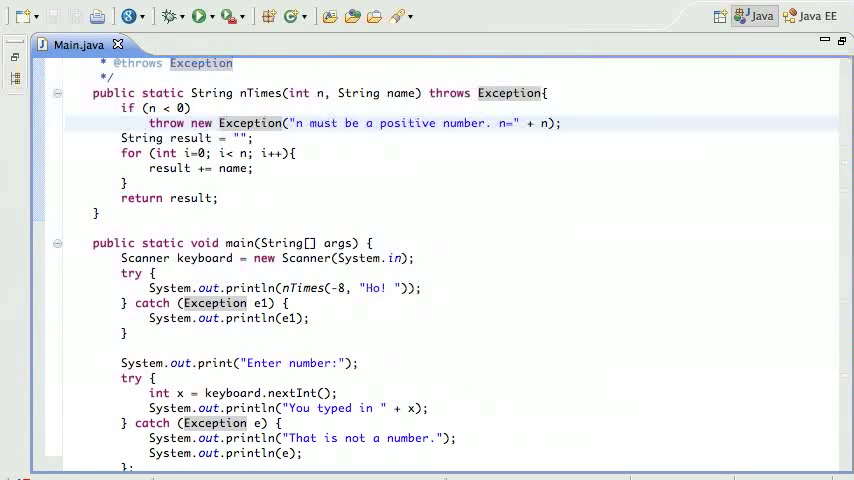
Maximize the Main.java editor to review nTimes' guard and main's catch blocks
{"action": "left_click", "coordinate": [222, 122]}
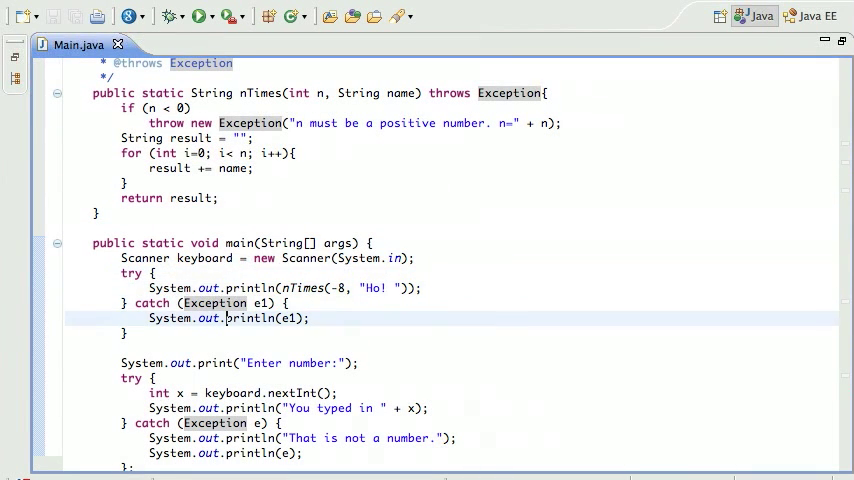
{"action": "left_click", "coordinate": [227, 288]}
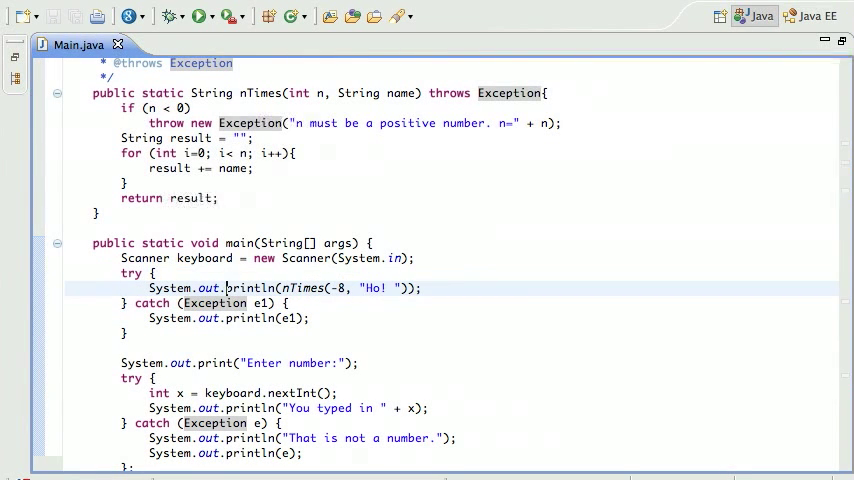